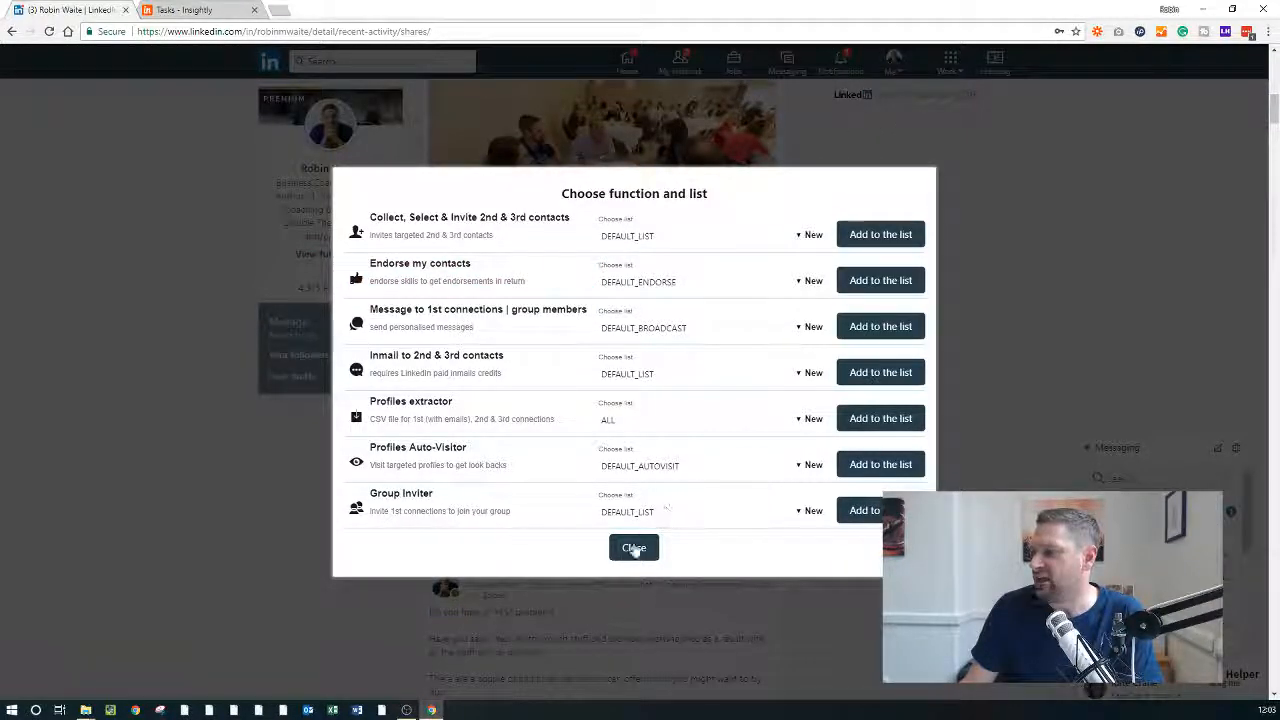
Collect the 16 likers of the StroudNet June Edition post into Linked Helper
left_click(634, 548)
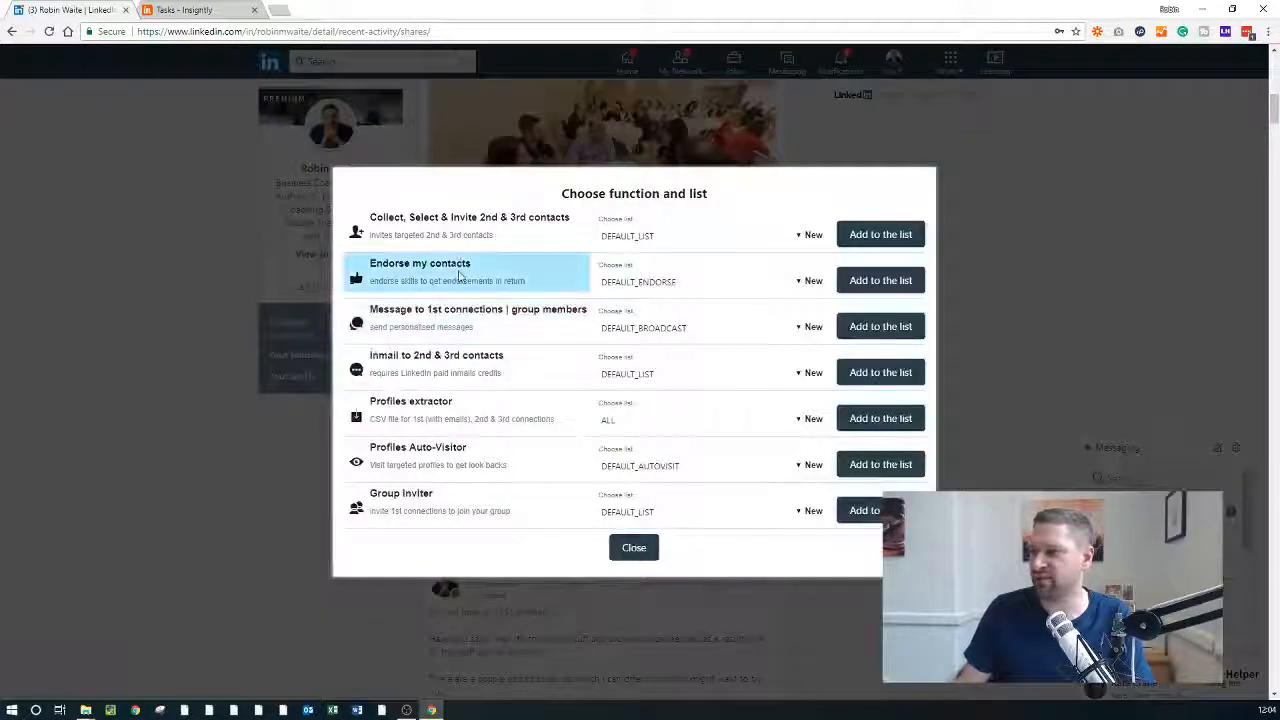
left_click(634, 547)
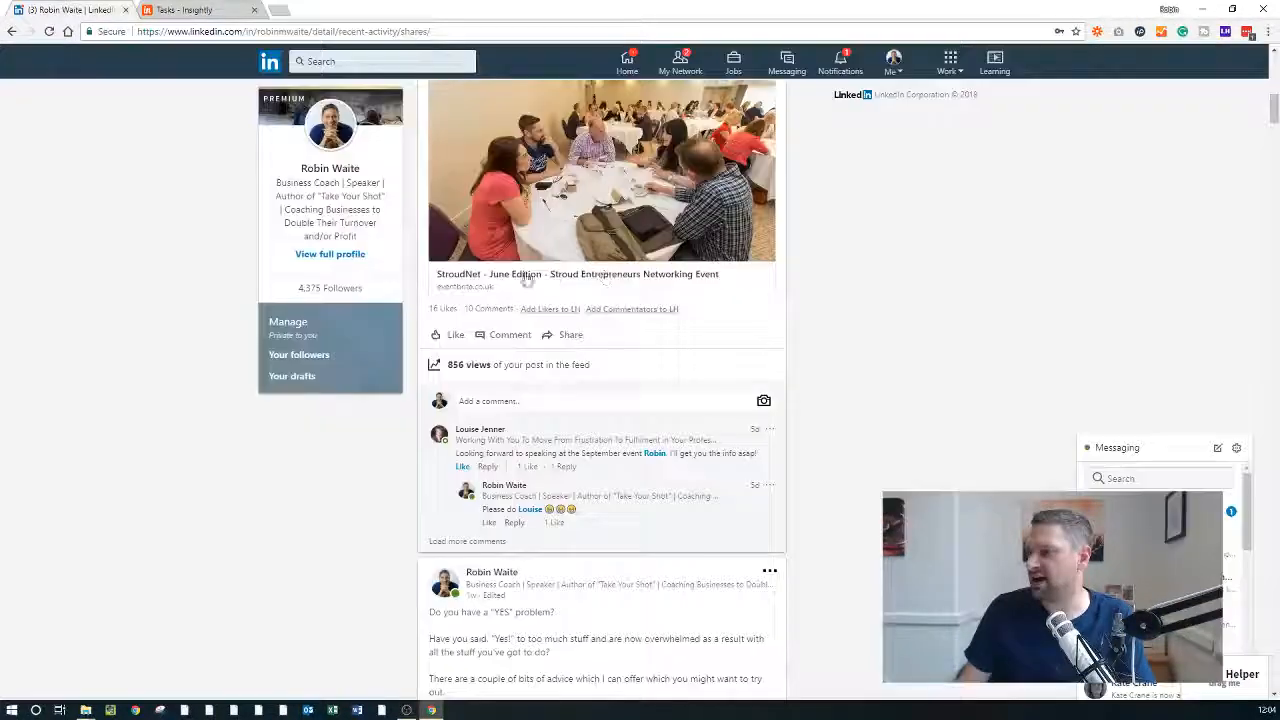
left_click(442, 308)
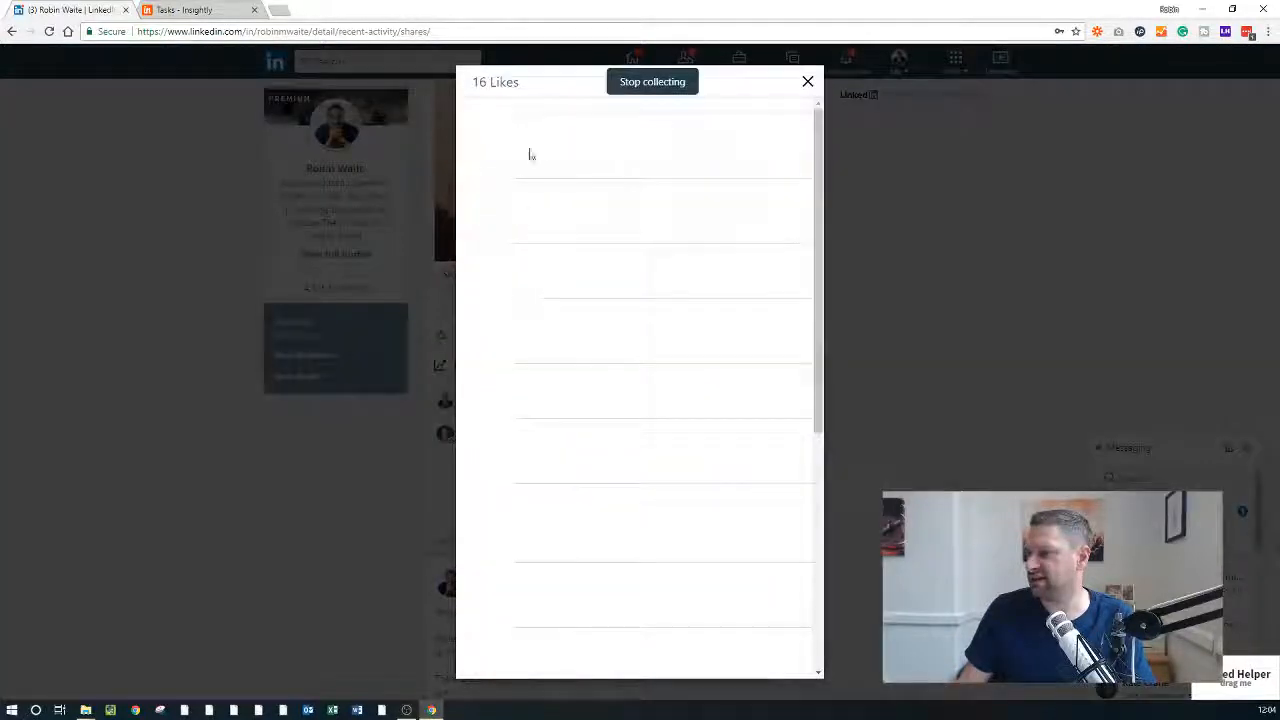
left_click(652, 81)
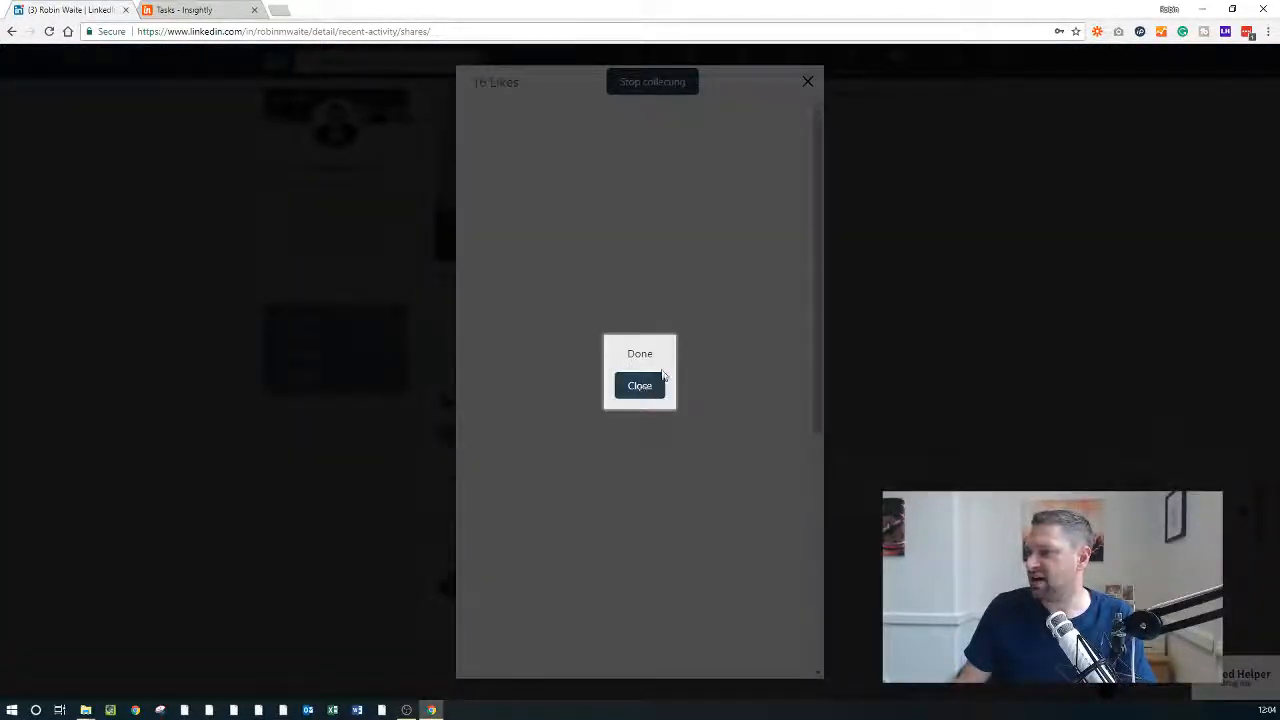
left_click(639, 385)
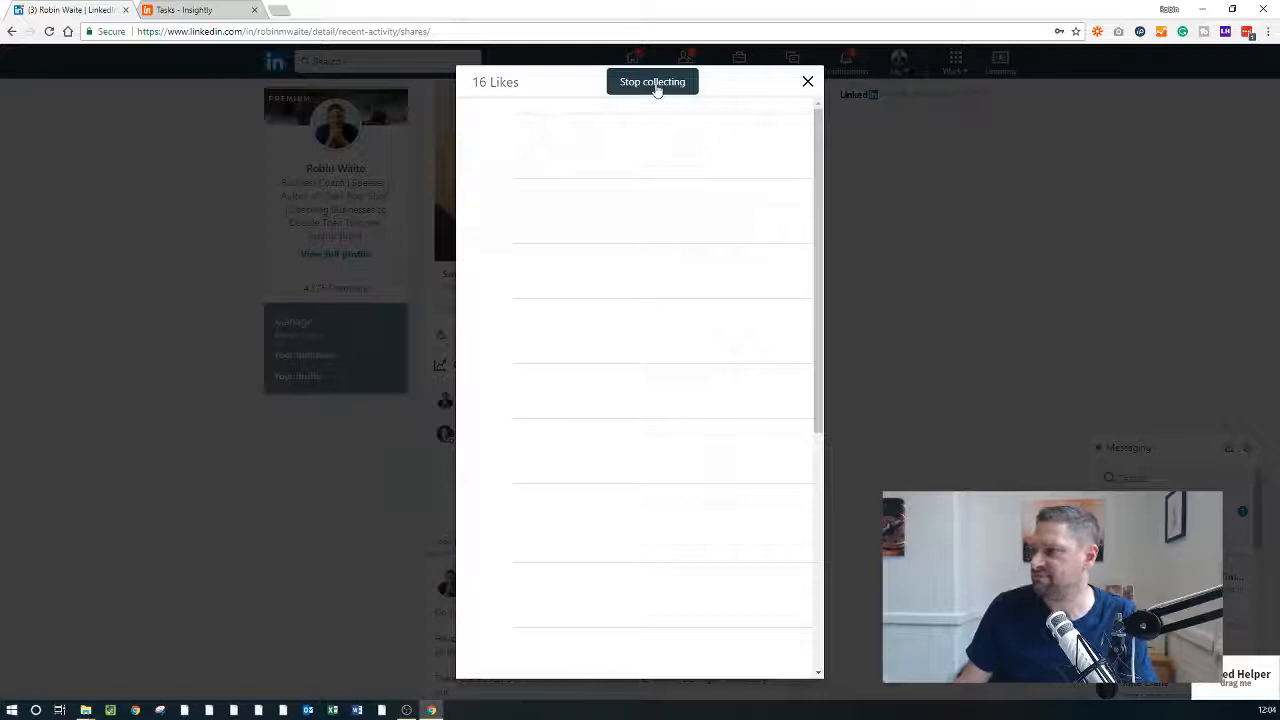
Close the Likes collection window to return to the StroudNet event post
left_click(807, 81)
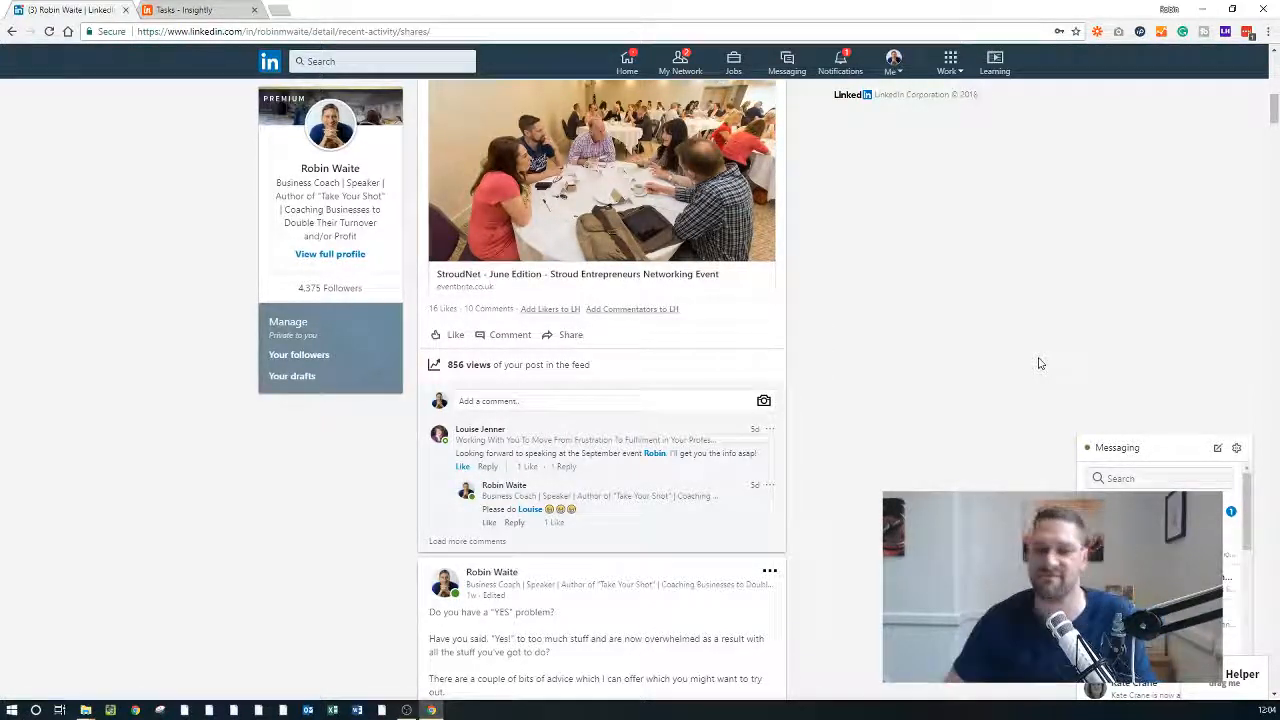
mouse_move(901, 390)
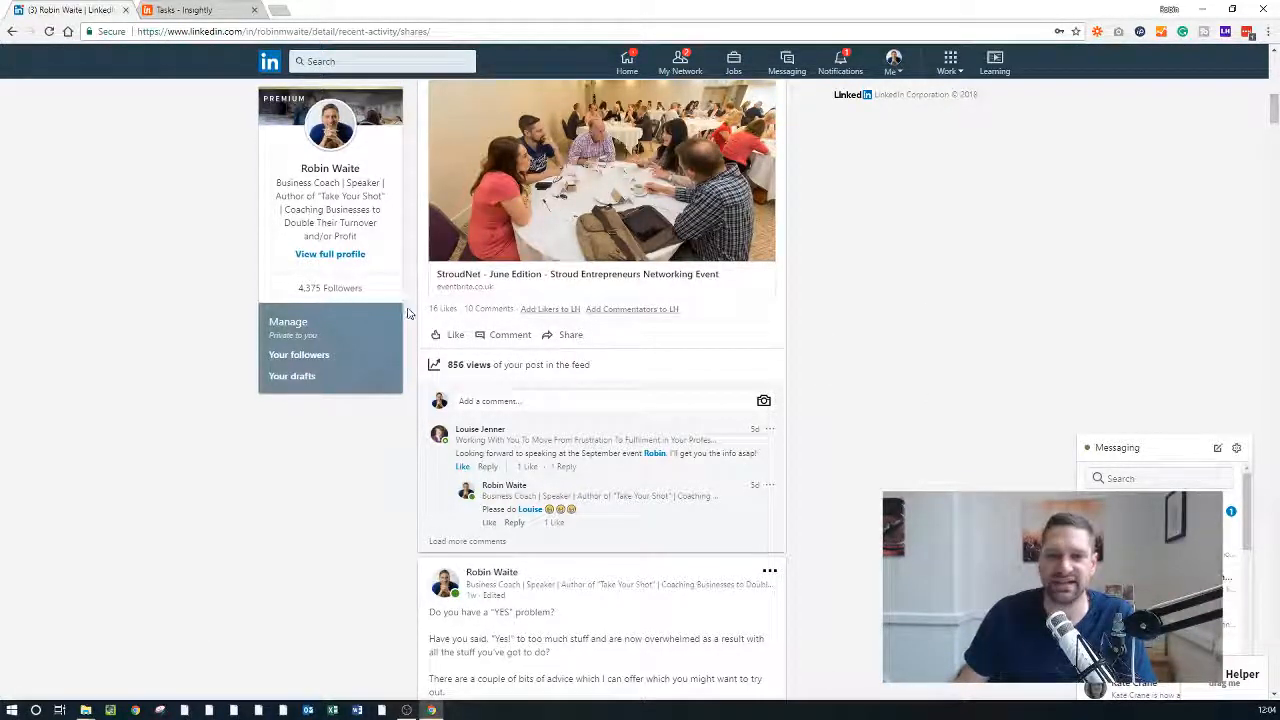
mouse_move(286, 458)
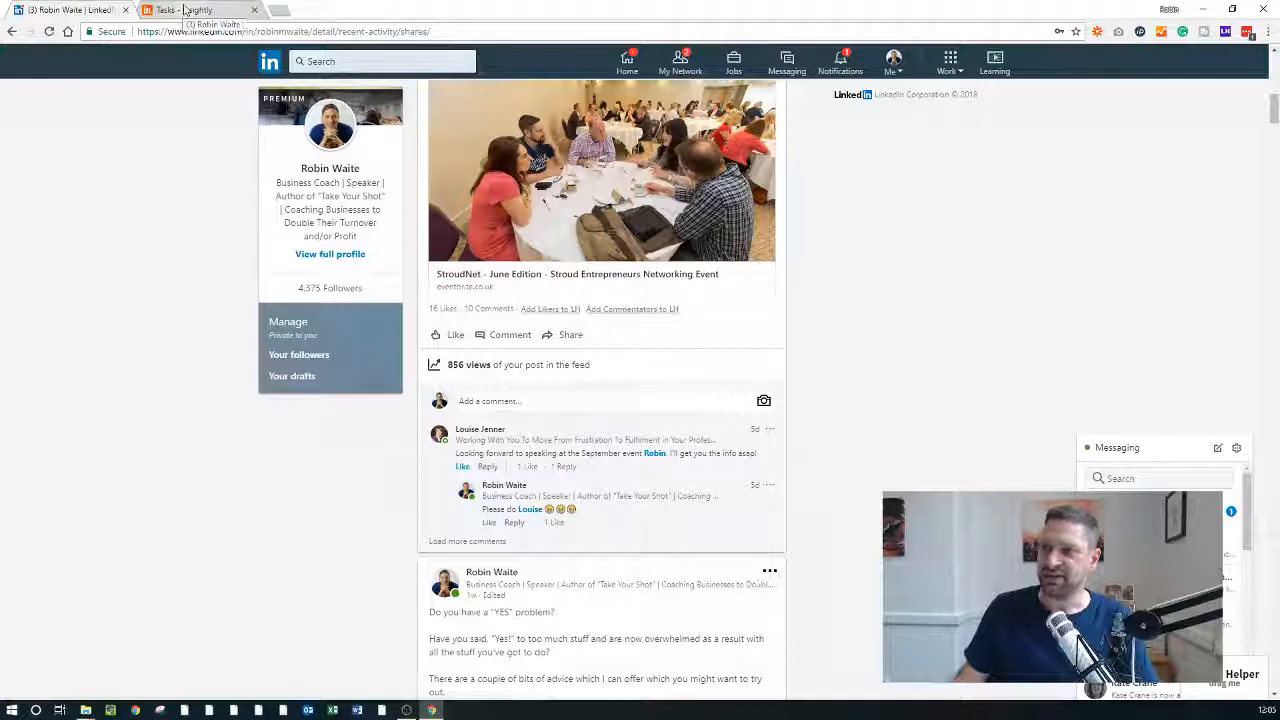
Switch to the Insightly tab and show All Open Opportunities
left_click(200, 9)
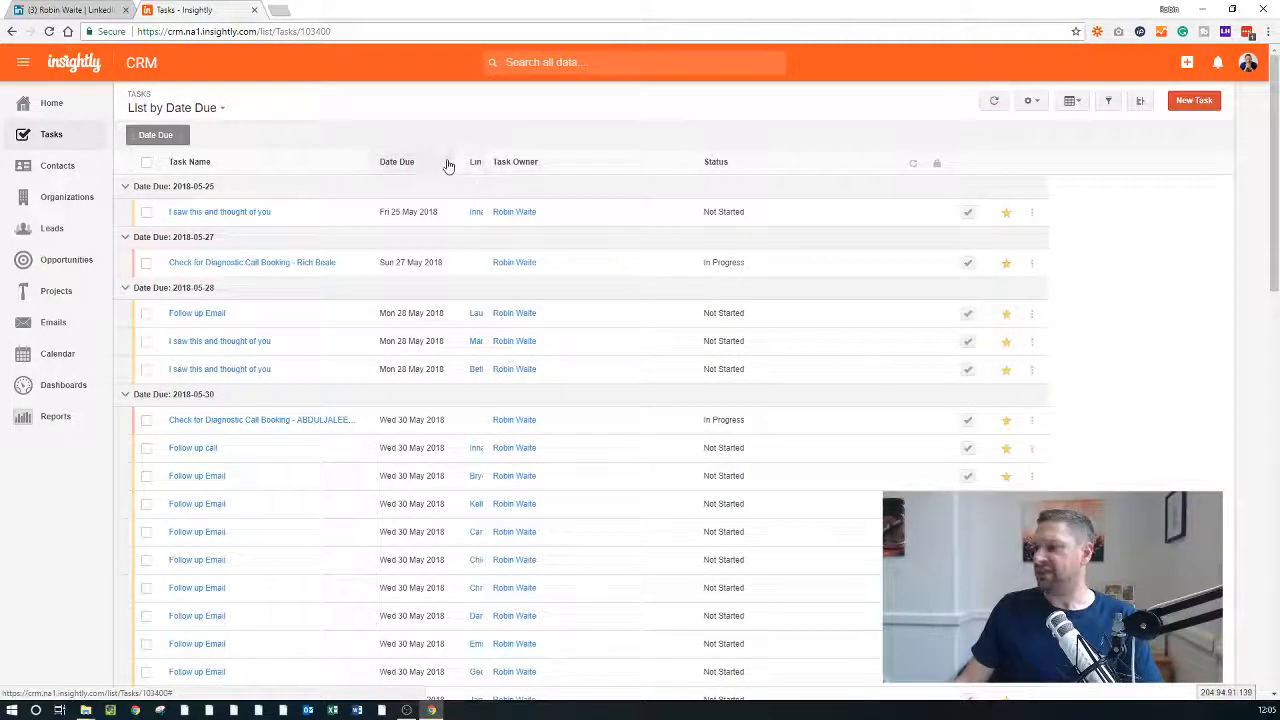
mouse_move(315, 225)
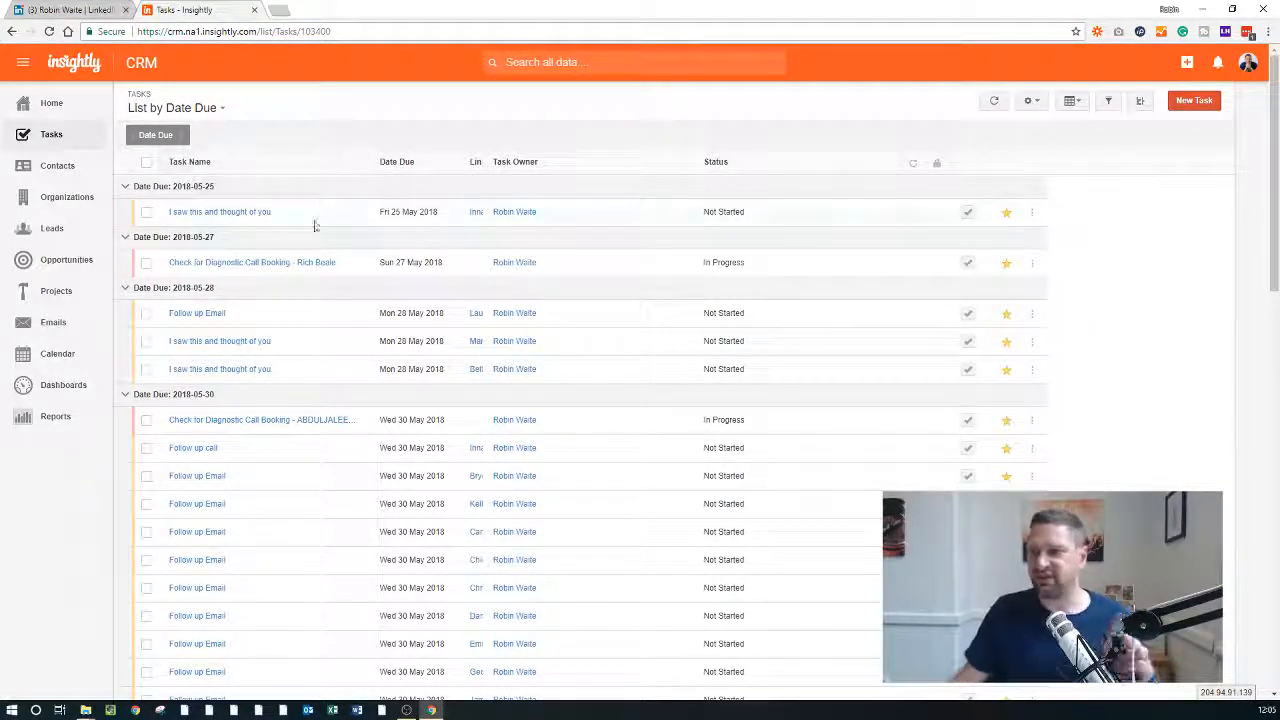
left_click(66, 259)
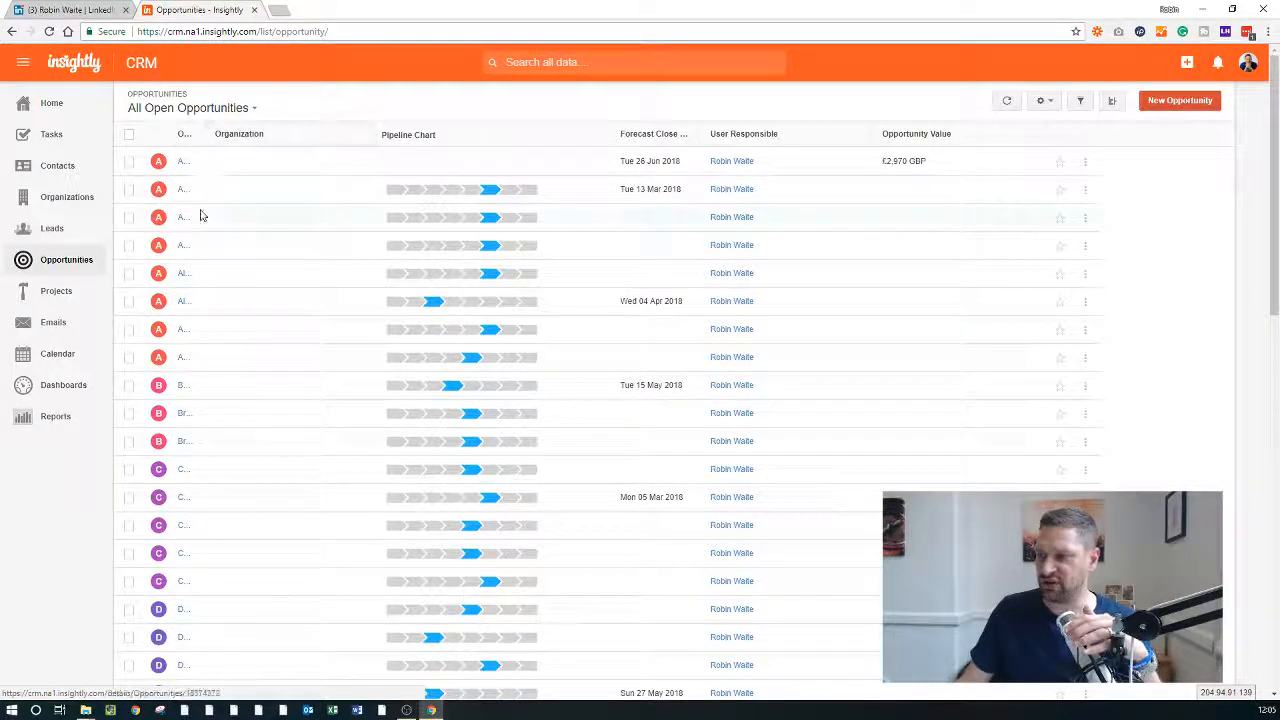
mouse_move(490, 189)
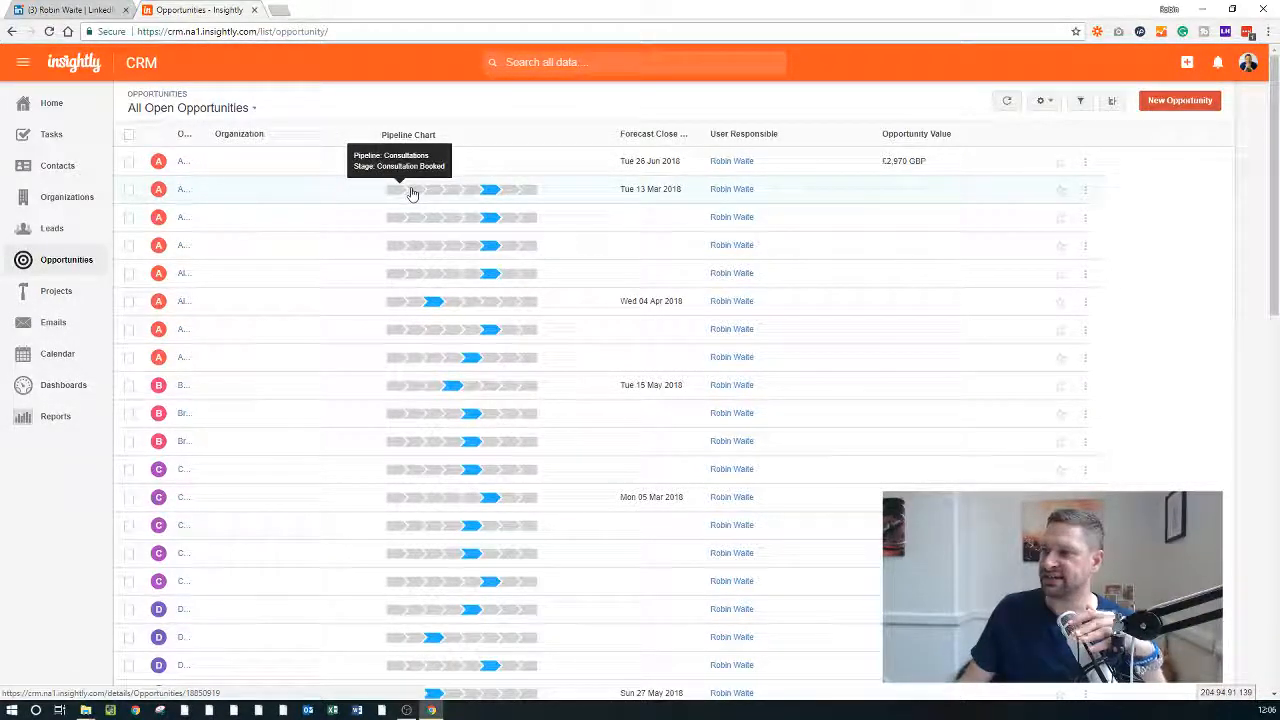
mouse_move(525, 201)
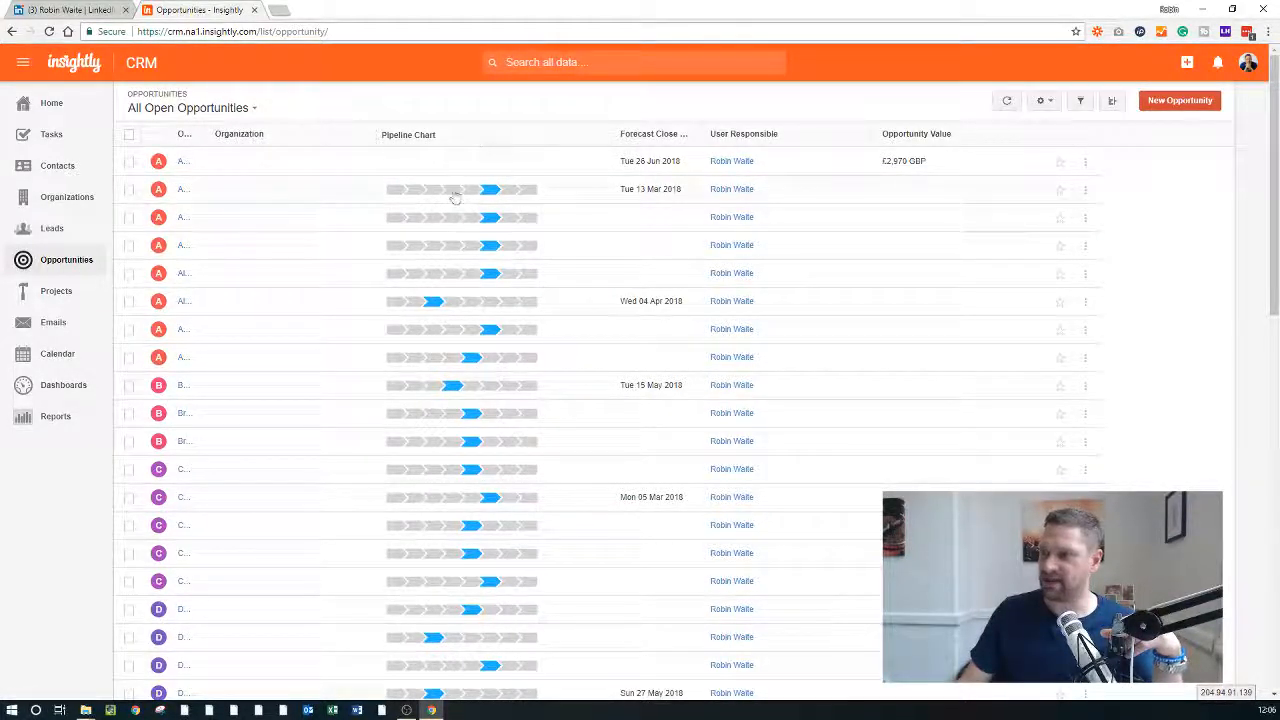
mouse_move(455, 189)
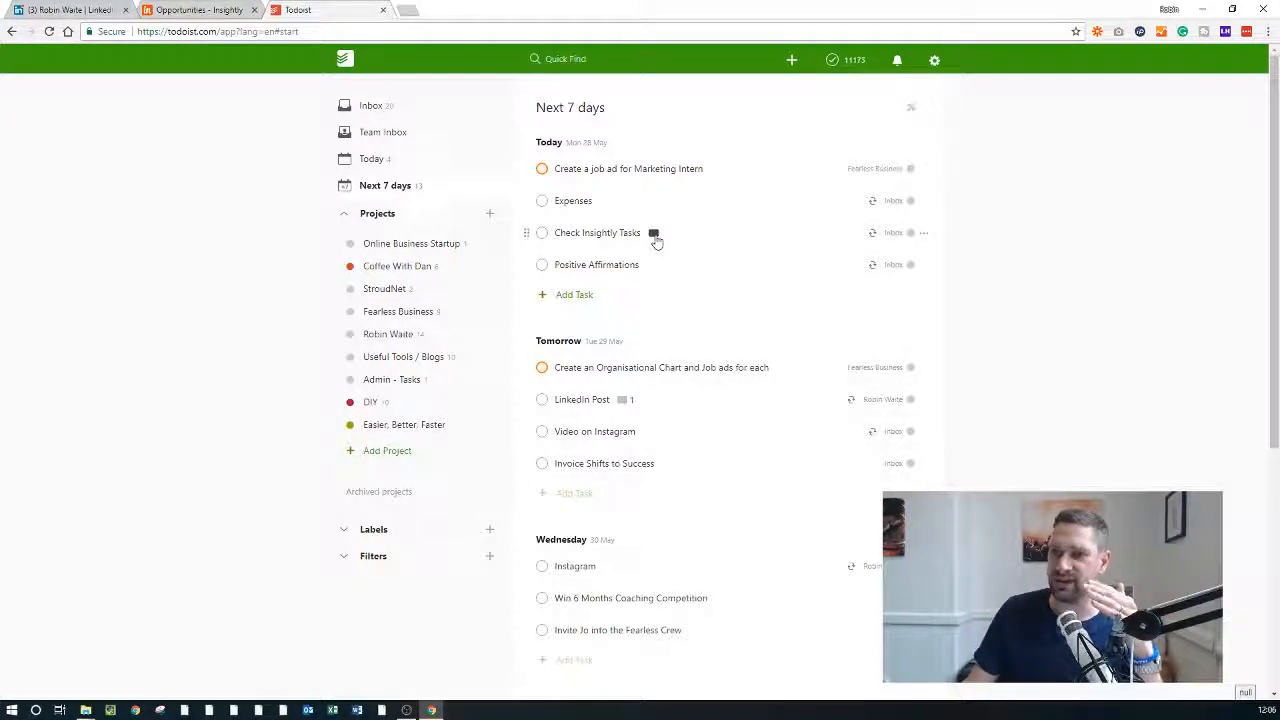
mouse_move(200, 9)
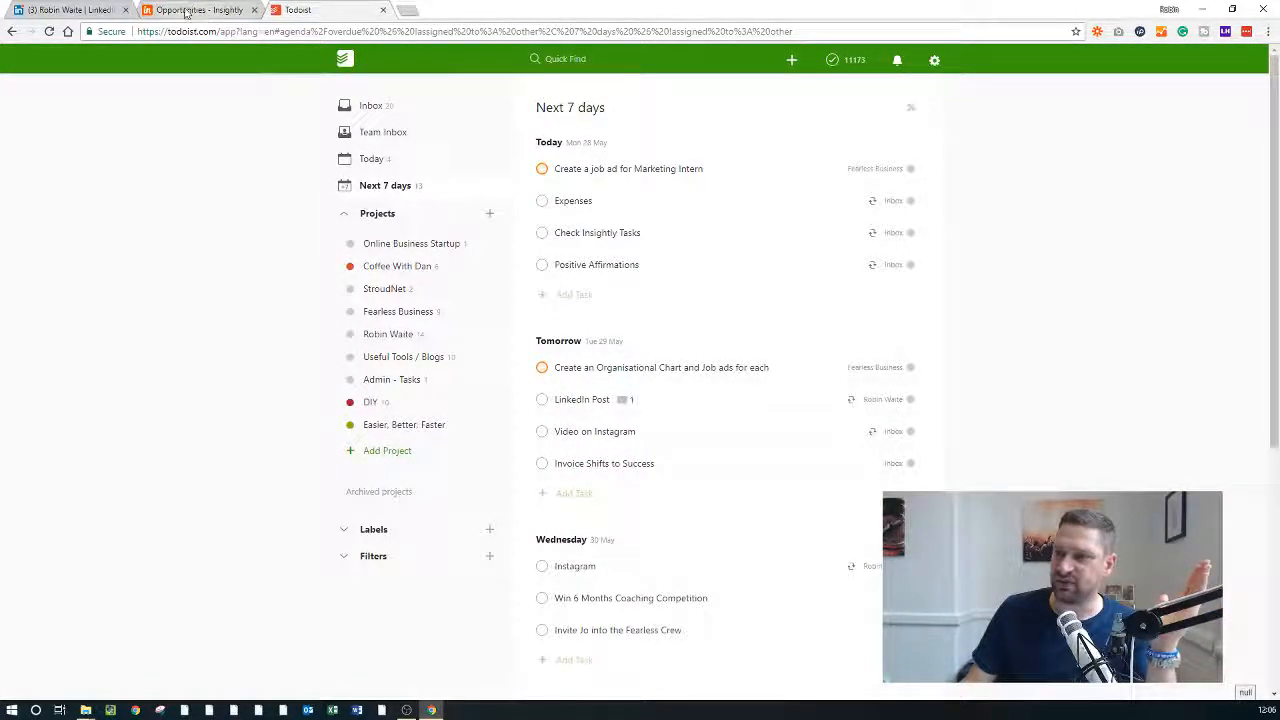
Return from Todoist's Next 7 days agenda to the Insightly opportunities tab
left_click(200, 10)
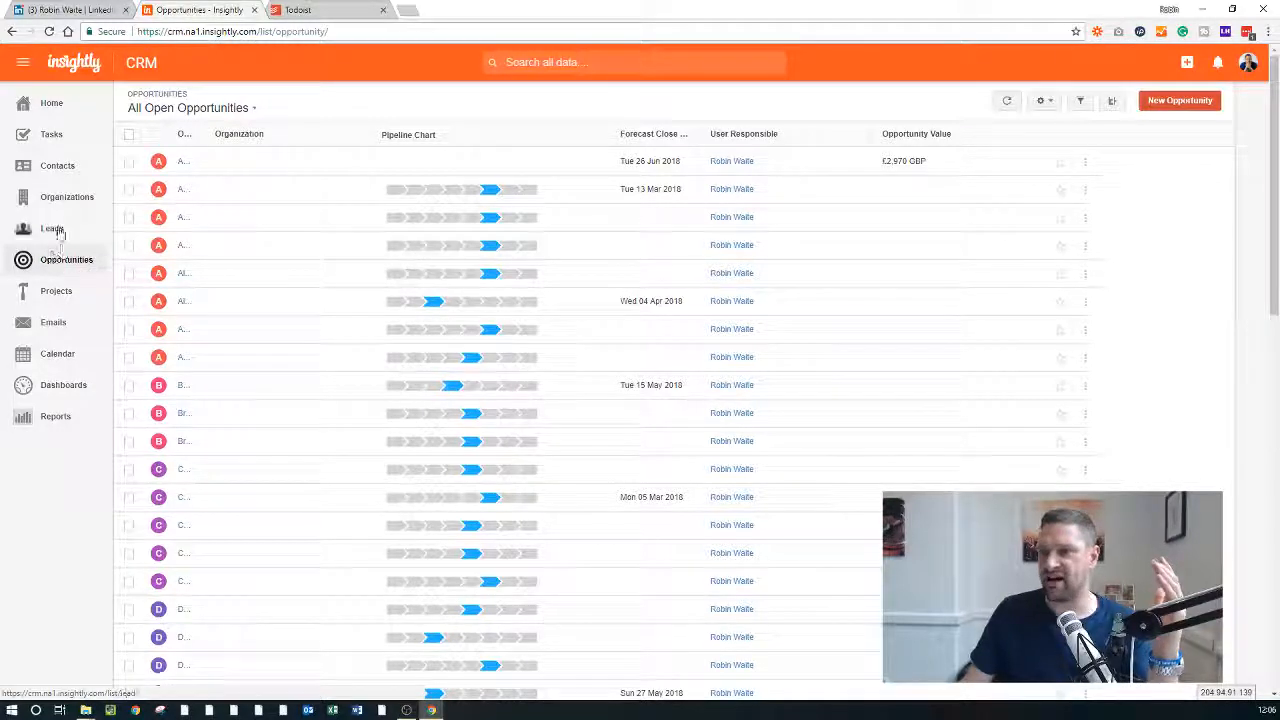
mouse_move(51, 134)
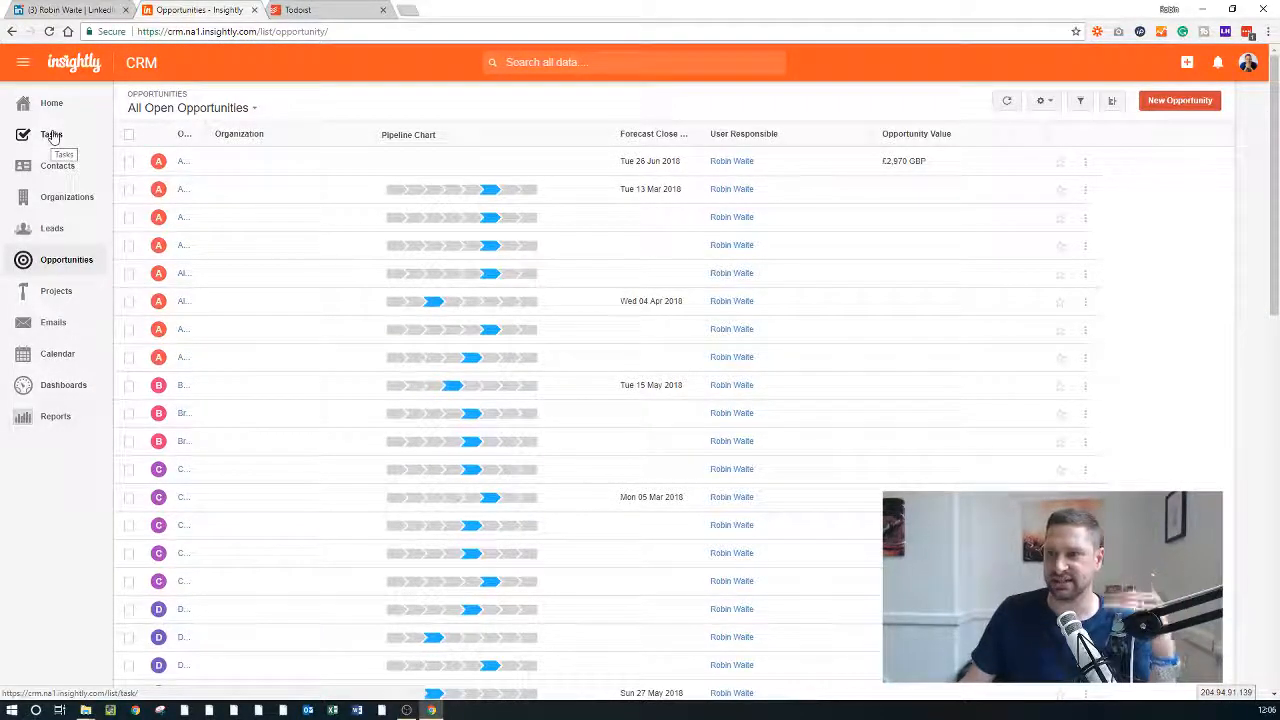
Review the Insightly Tasks list by due date, then go to My Received Emails
left_click(51, 134)
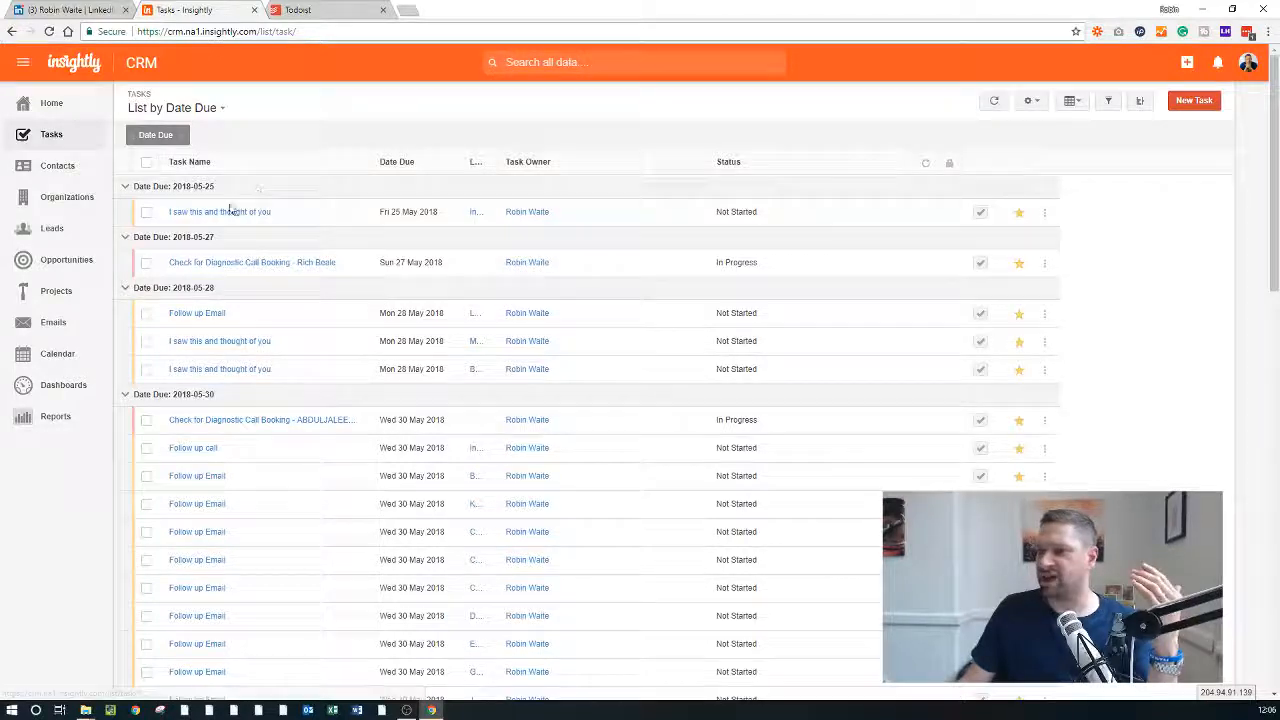
mouse_move(193, 448)
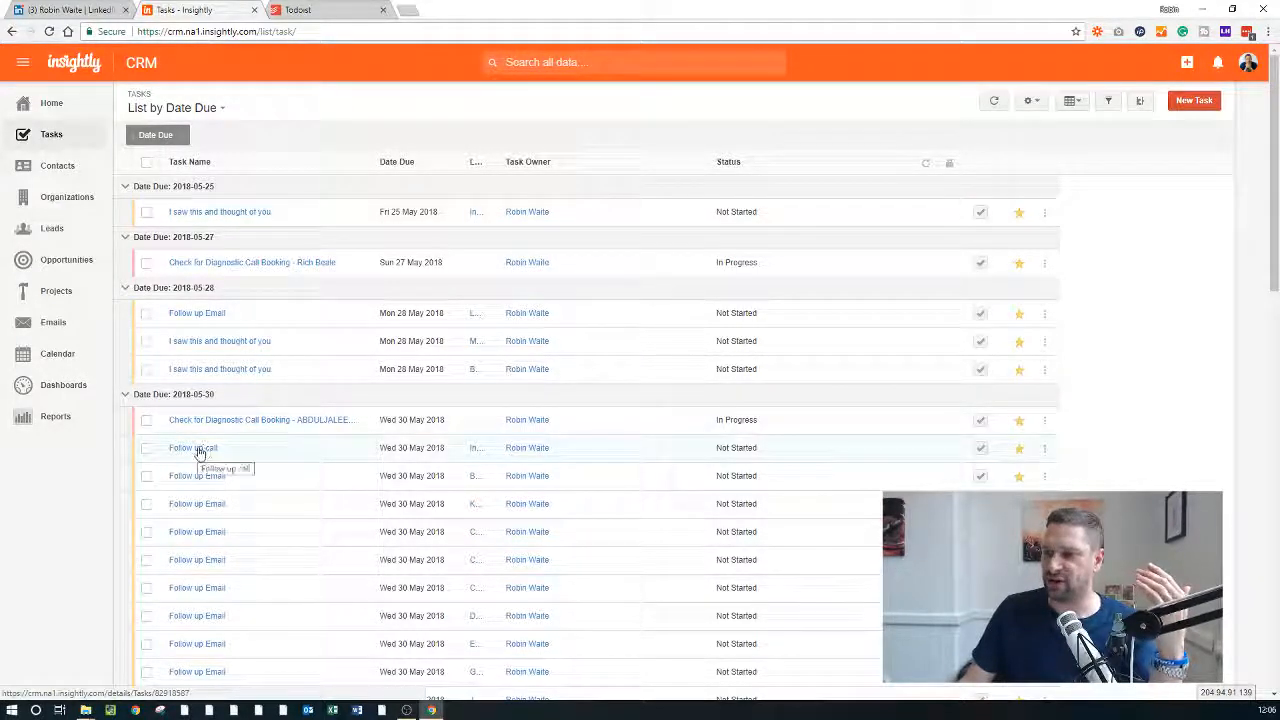
mouse_move(248, 341)
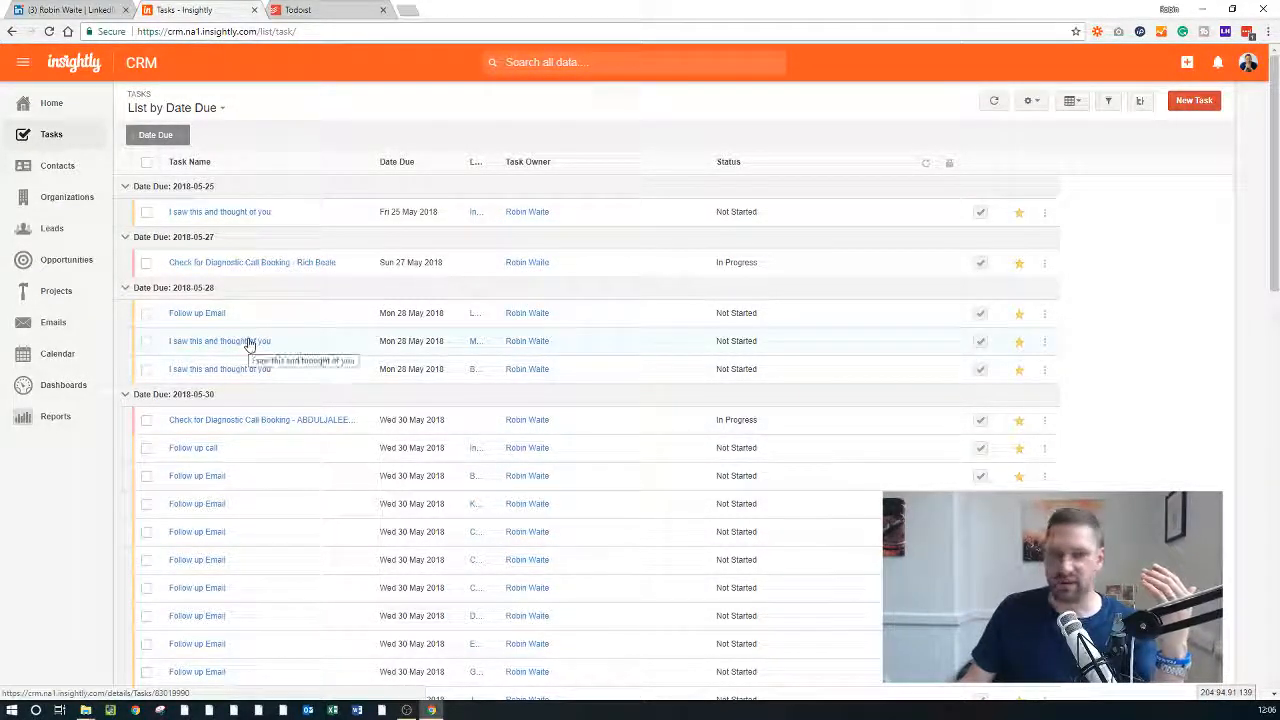
mouse_move(240, 420)
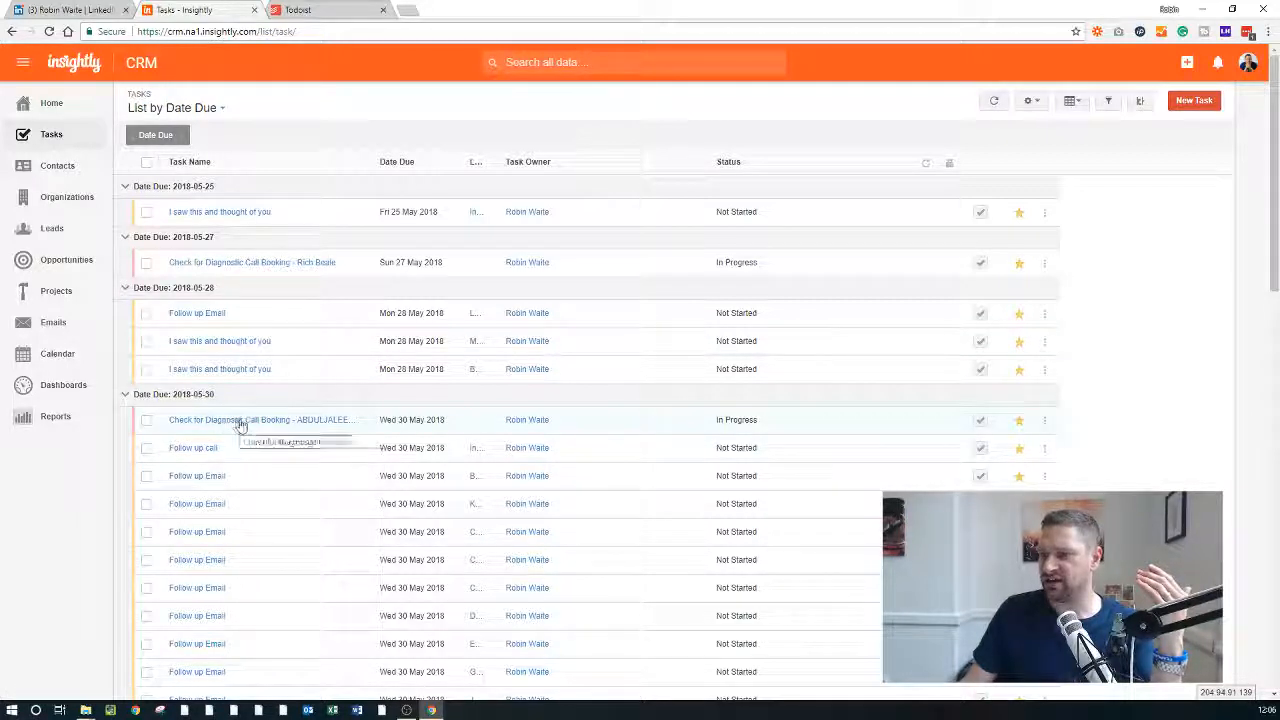
mouse_move(350, 196)
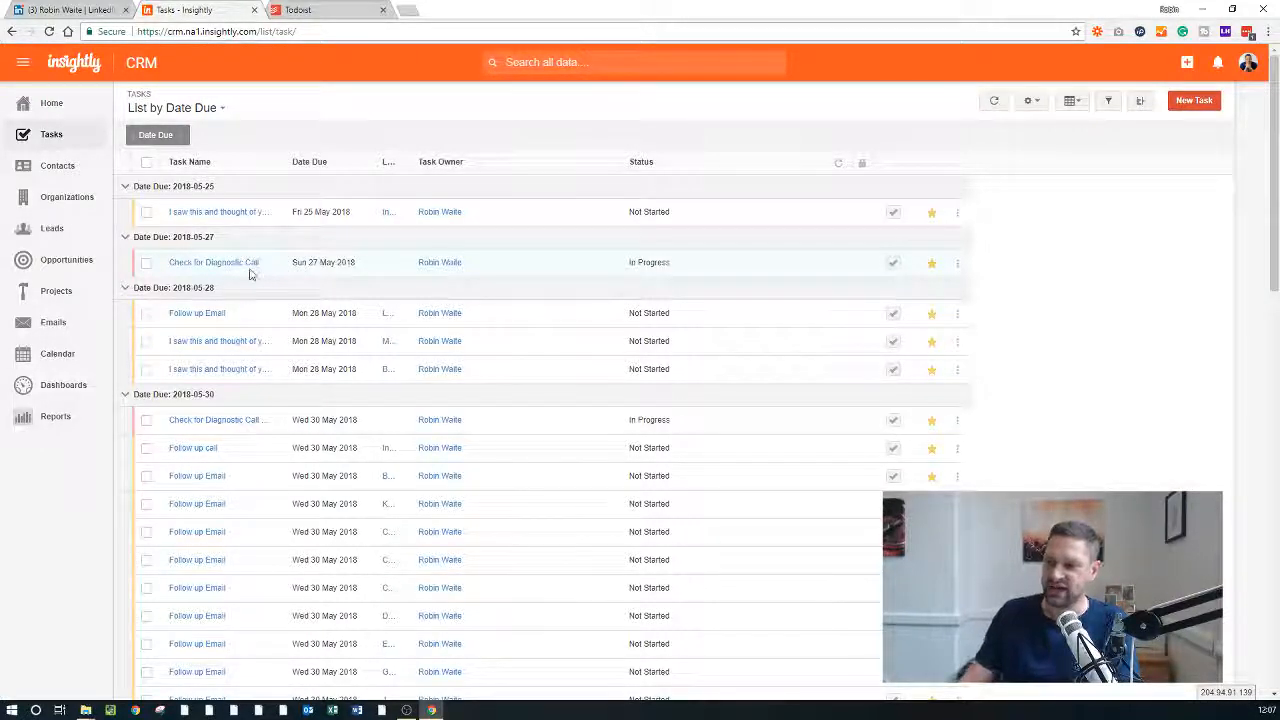
scroll("down", 3)
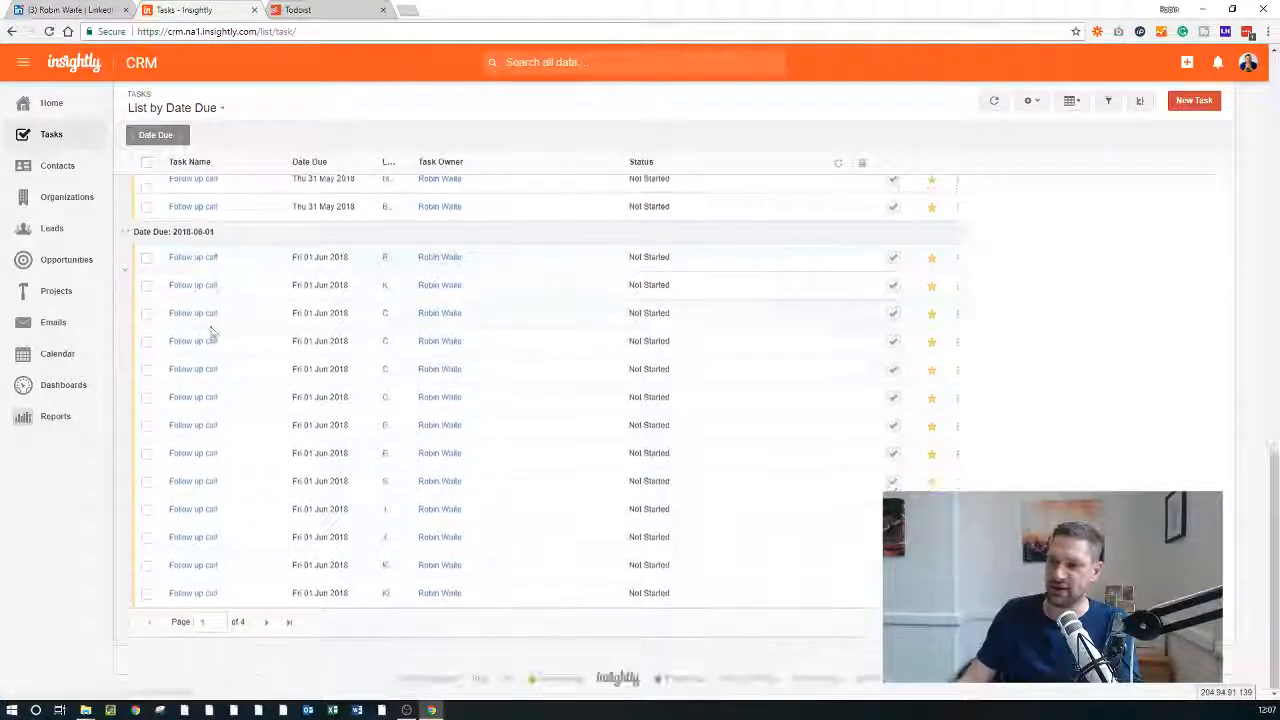
scroll("up", 3)
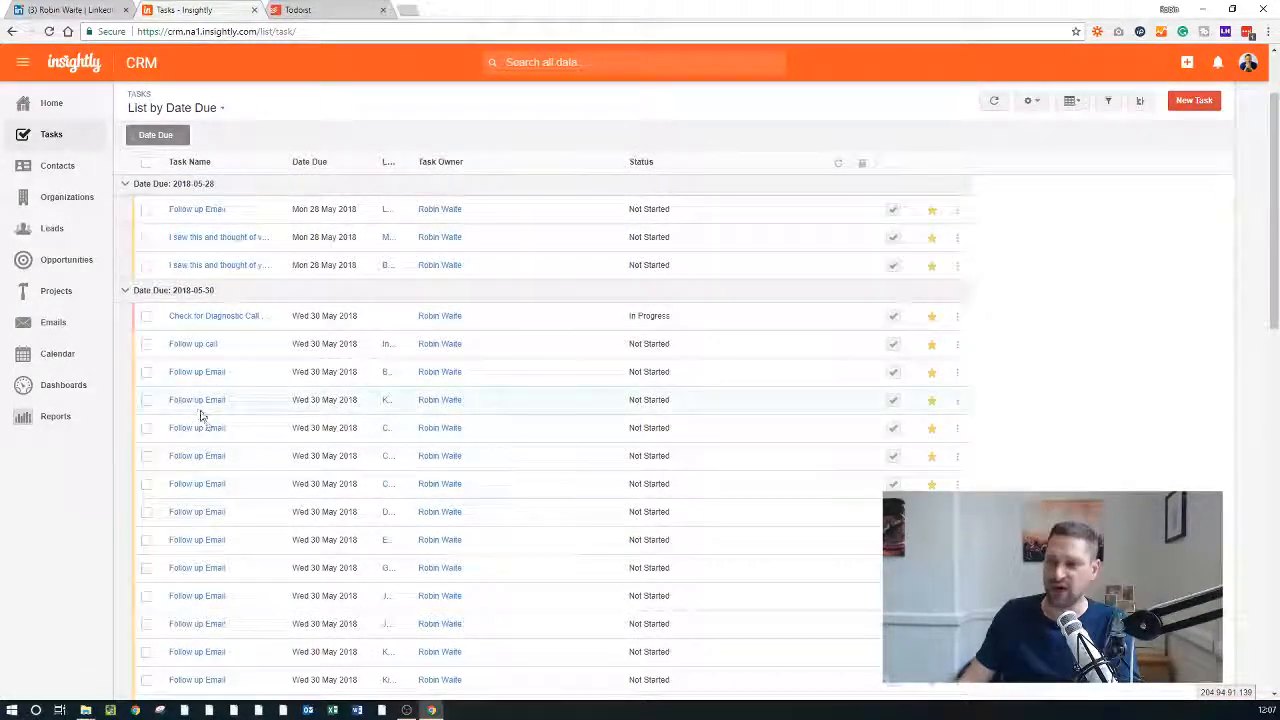
scroll("down", 3)
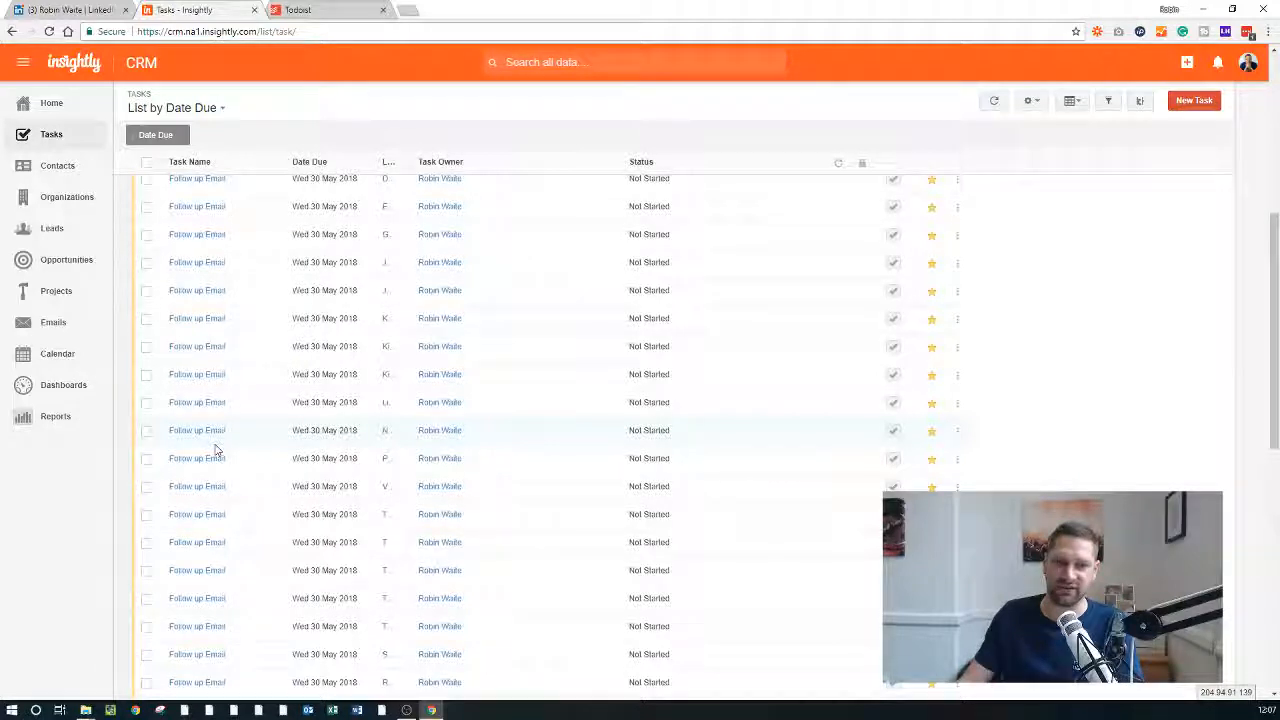
scroll("up", 3)
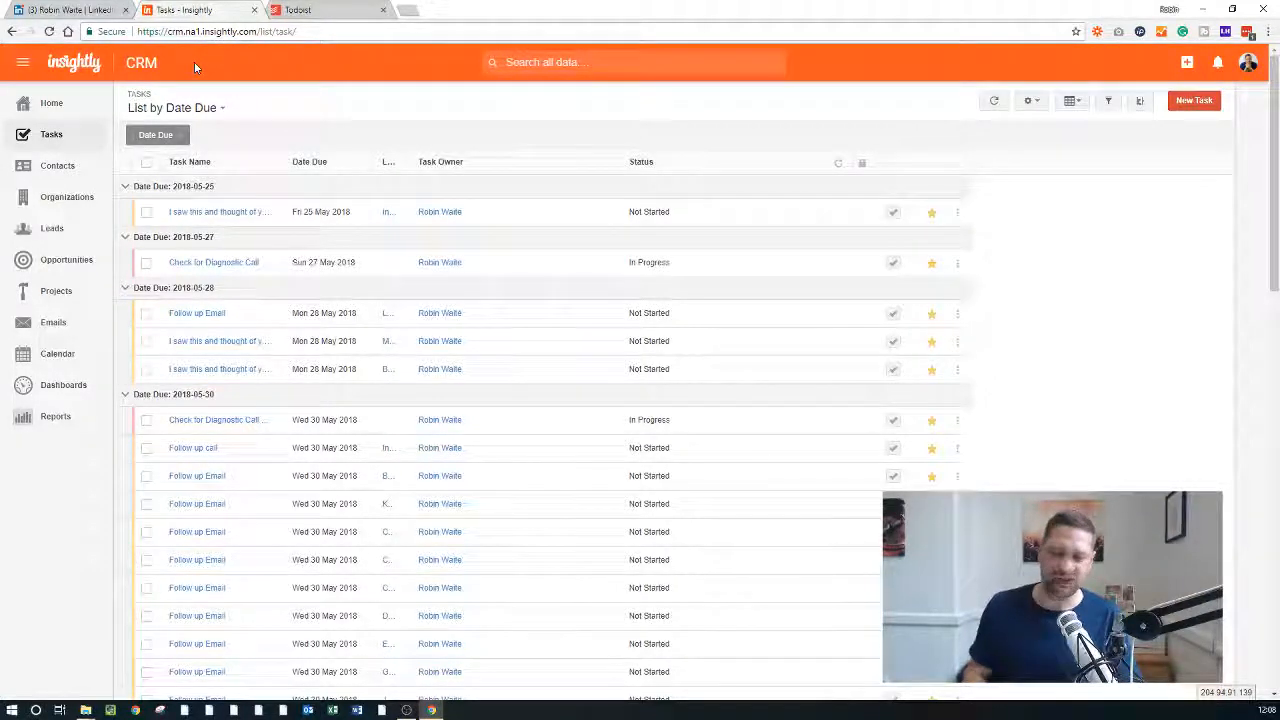
mouse_move(70, 328)
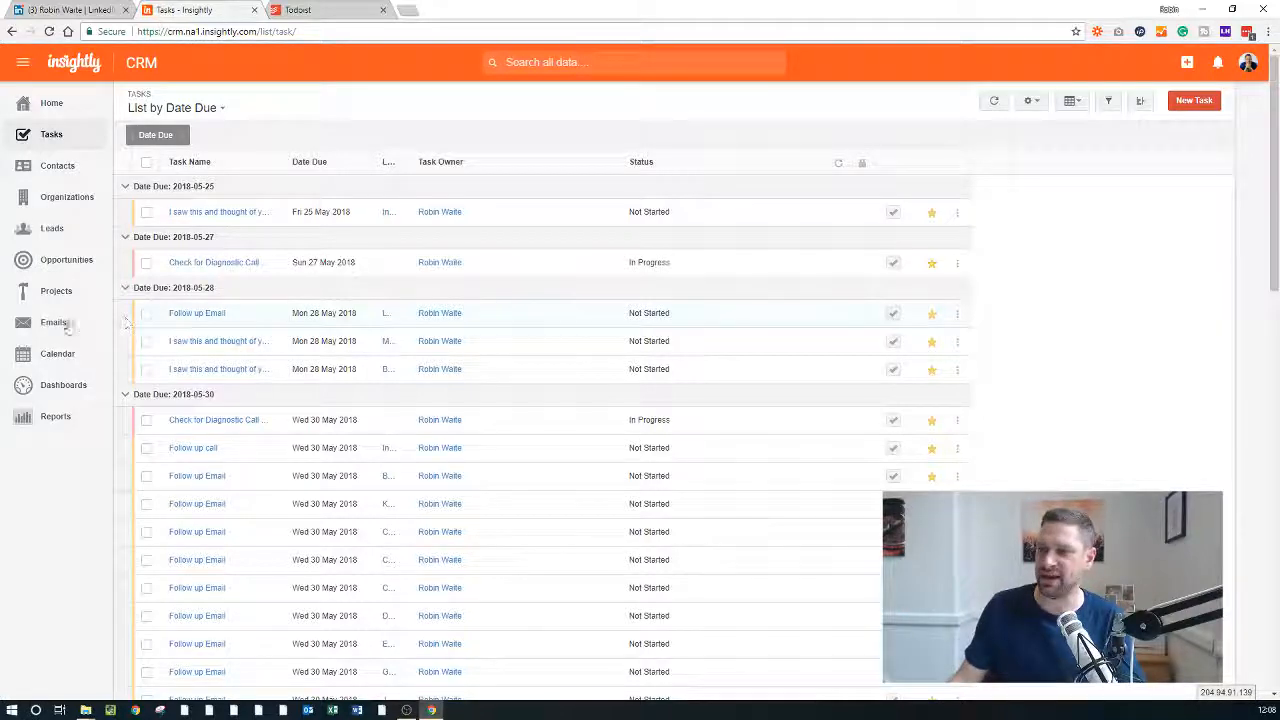
left_click(53, 322)
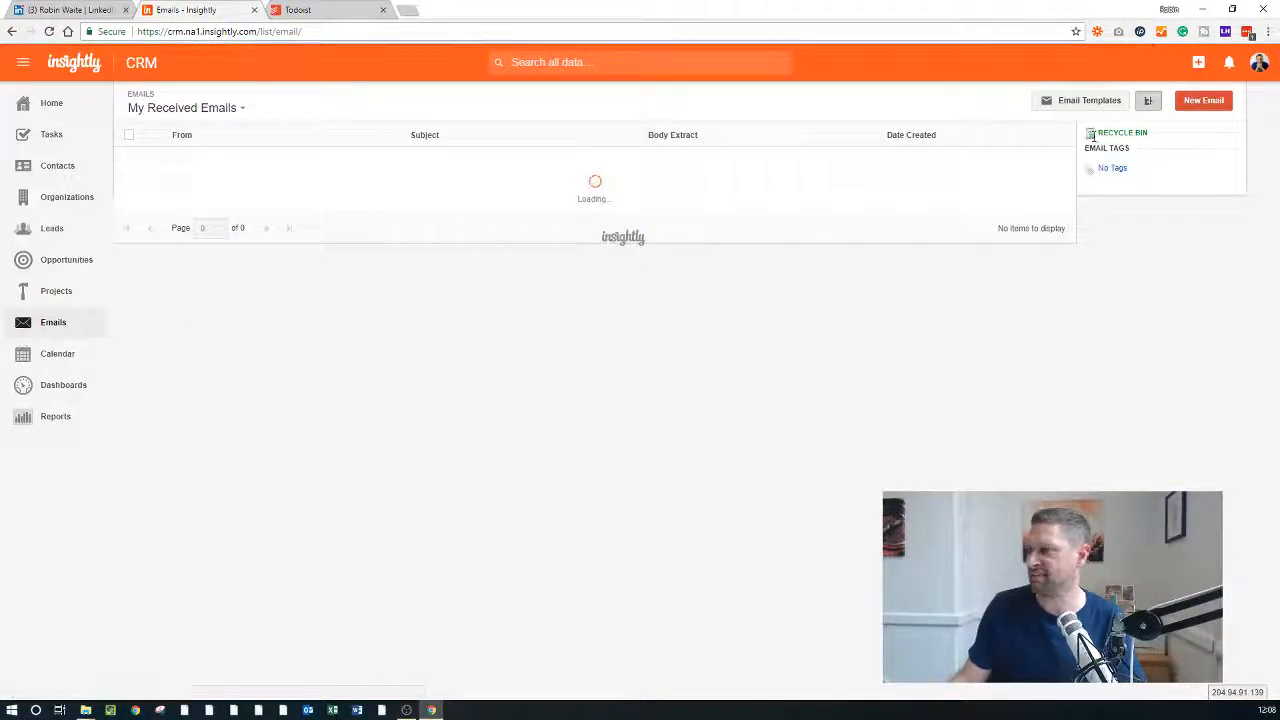
Open Email Templates and view the Follow Up Email and I Saw This and Thought of You templates
left_click(1089, 100)
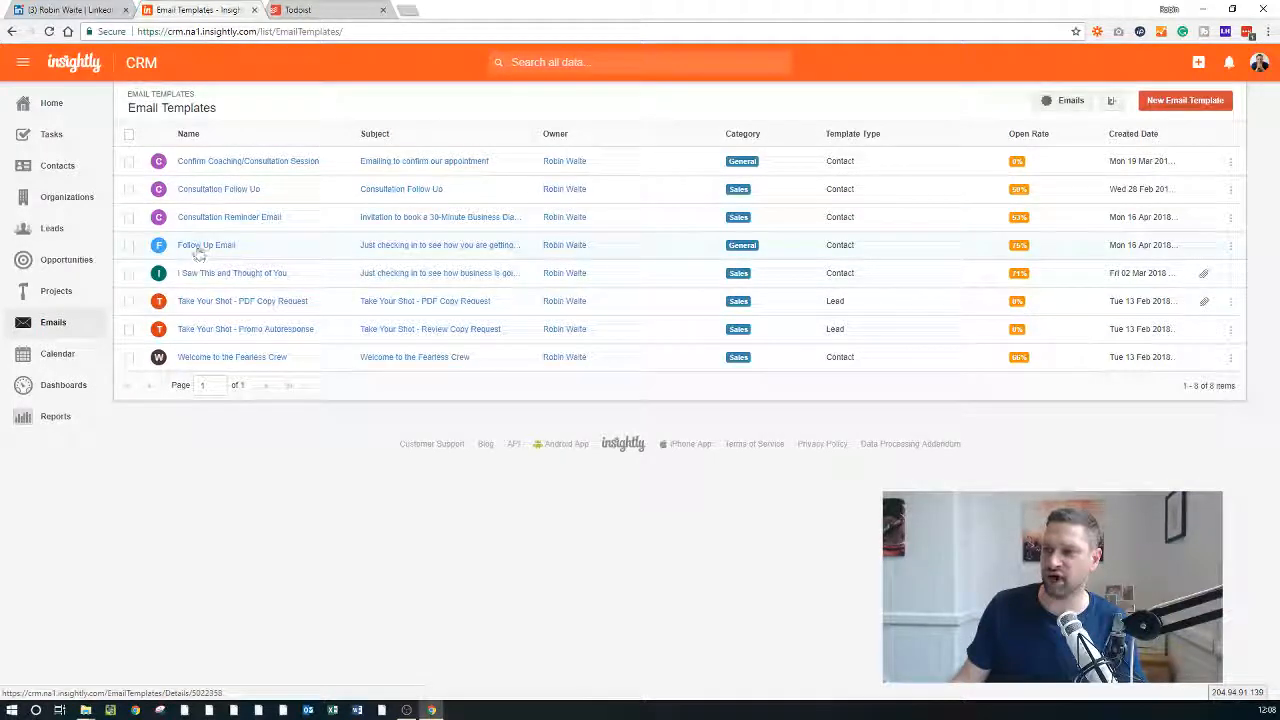
left_click(206, 245)
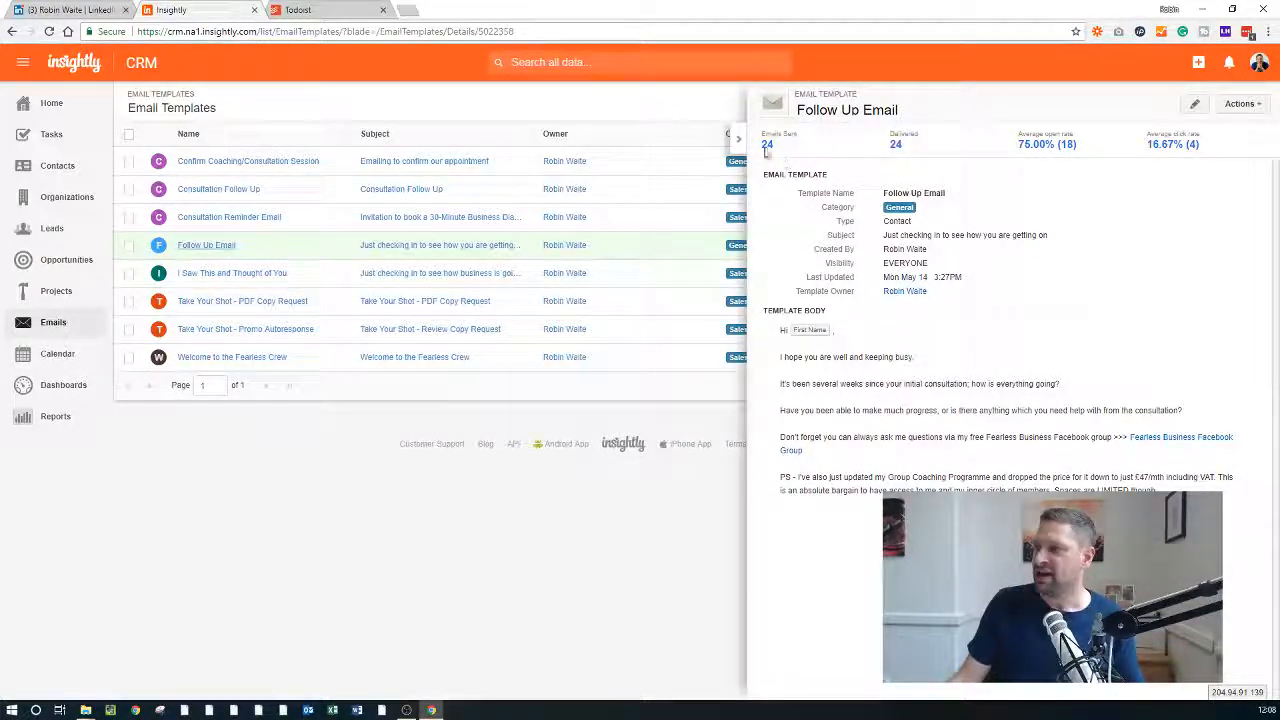
left_click(738, 139)
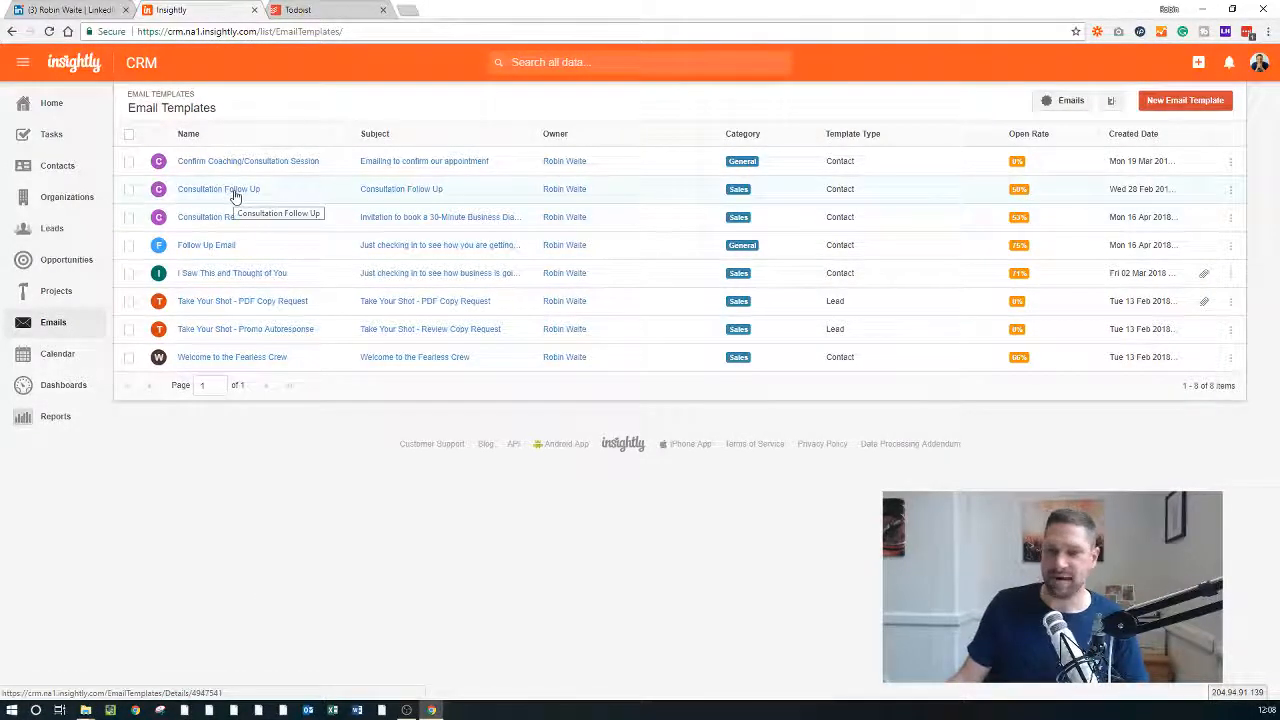
mouse_move(213, 313)
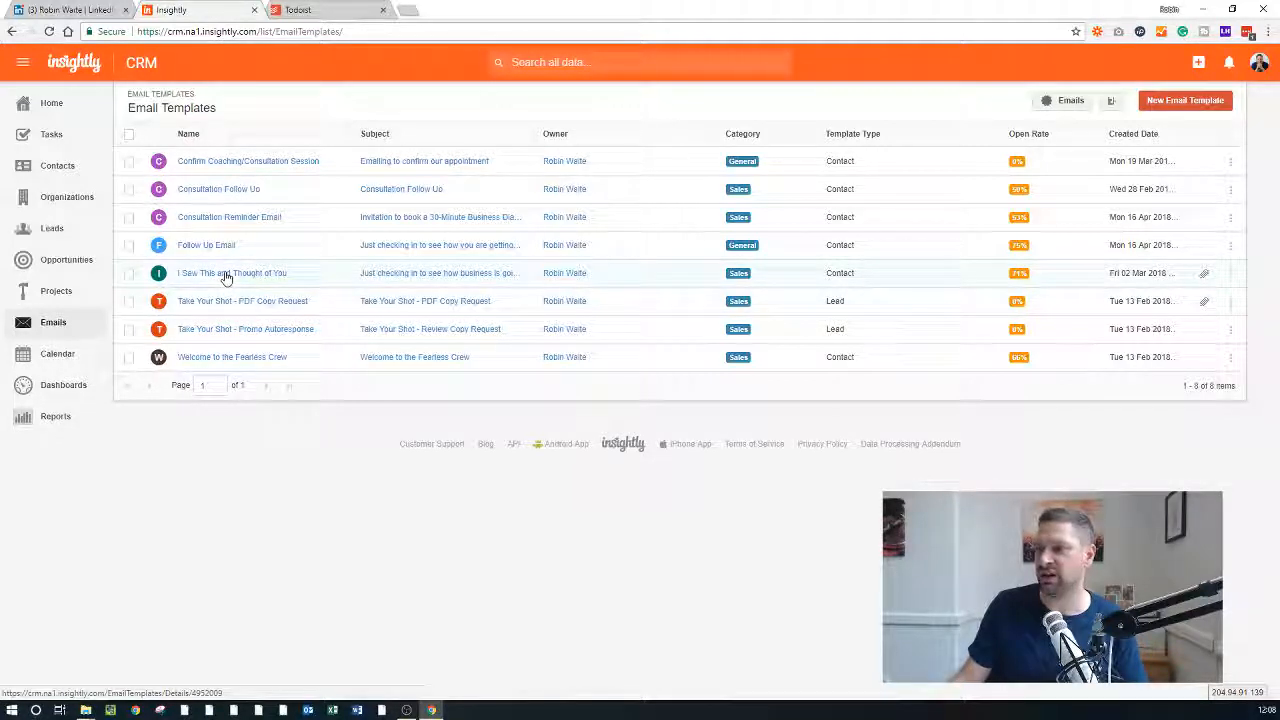
left_click(231, 272)
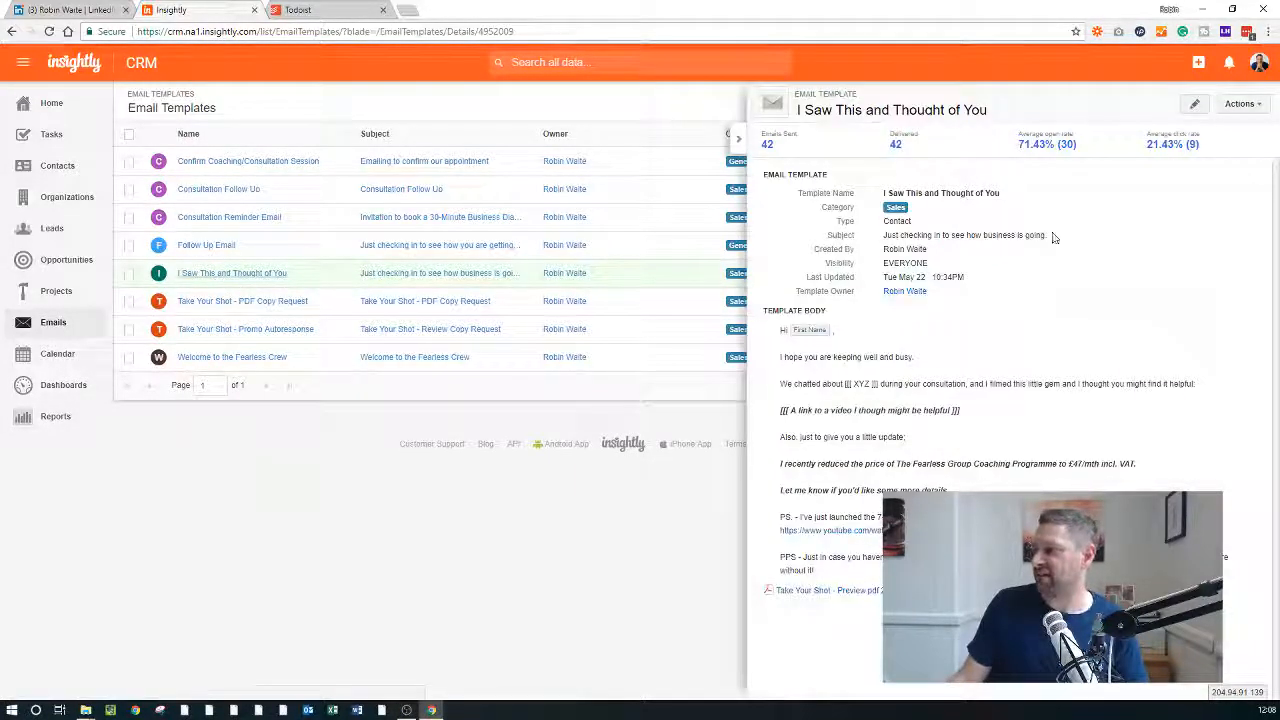
mouse_move(1107, 111)
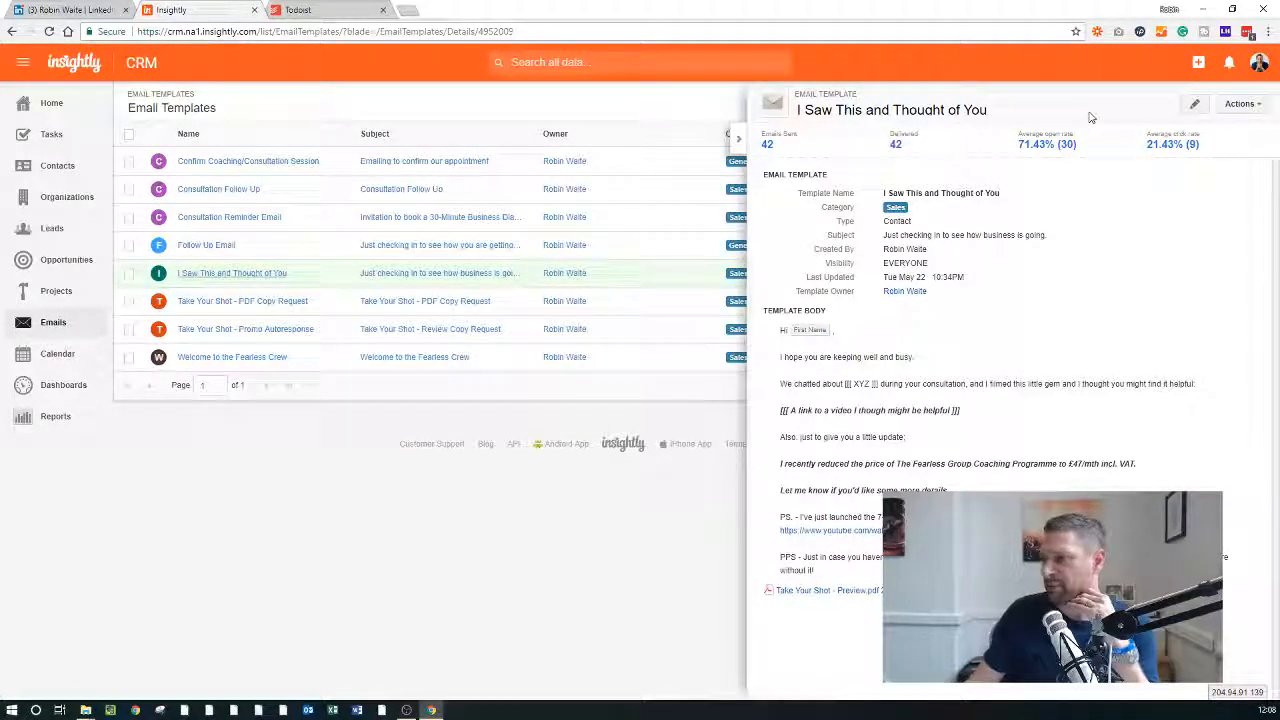
mouse_move(869, 133)
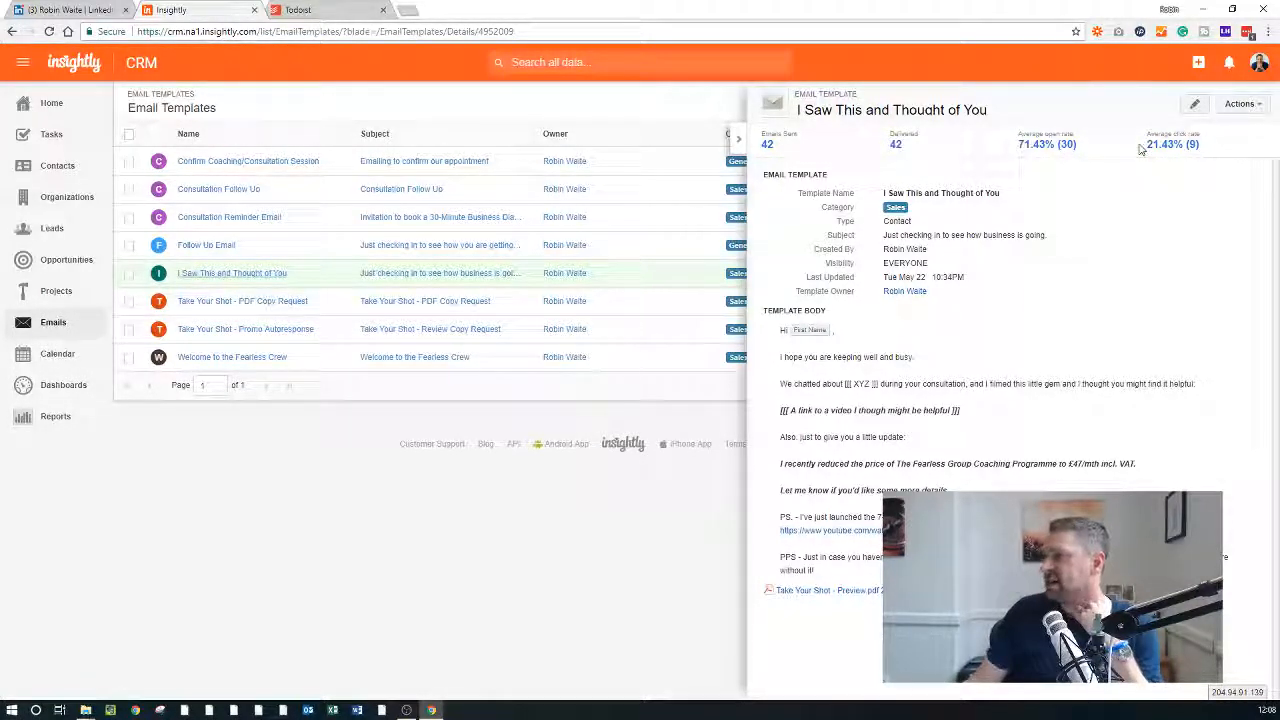
mouse_move(1165, 152)
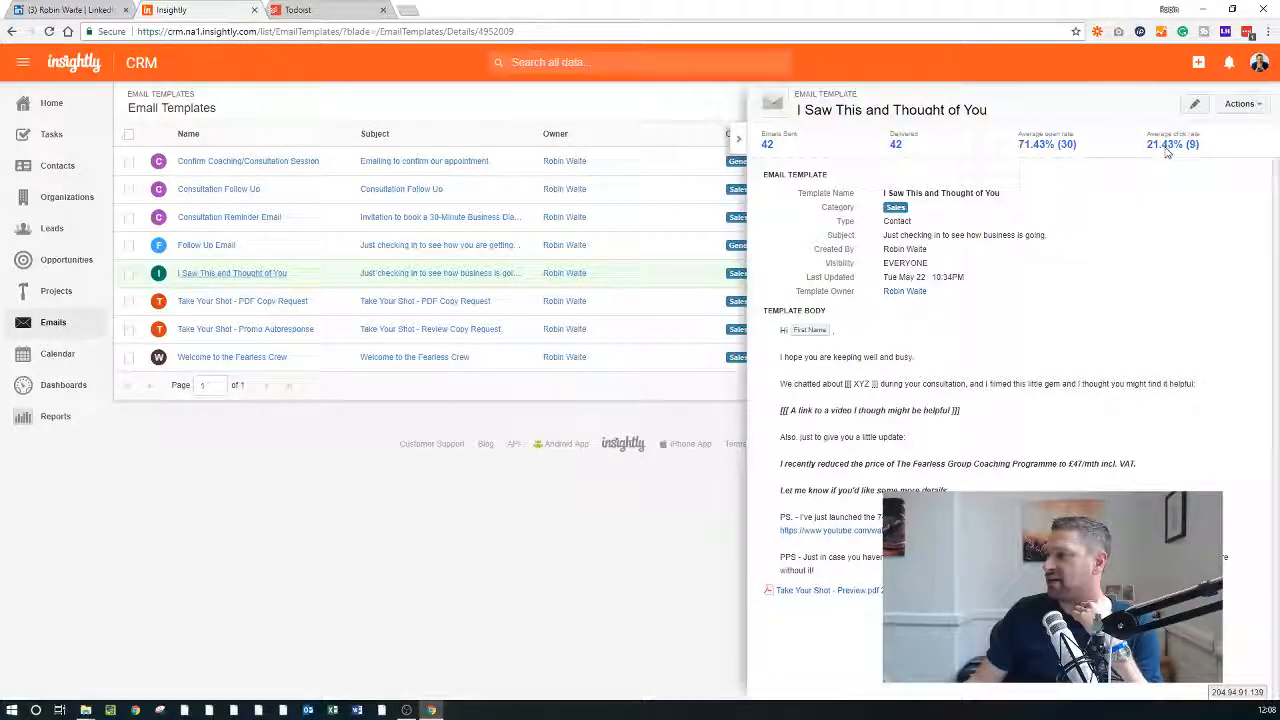
mouse_move(1108, 112)
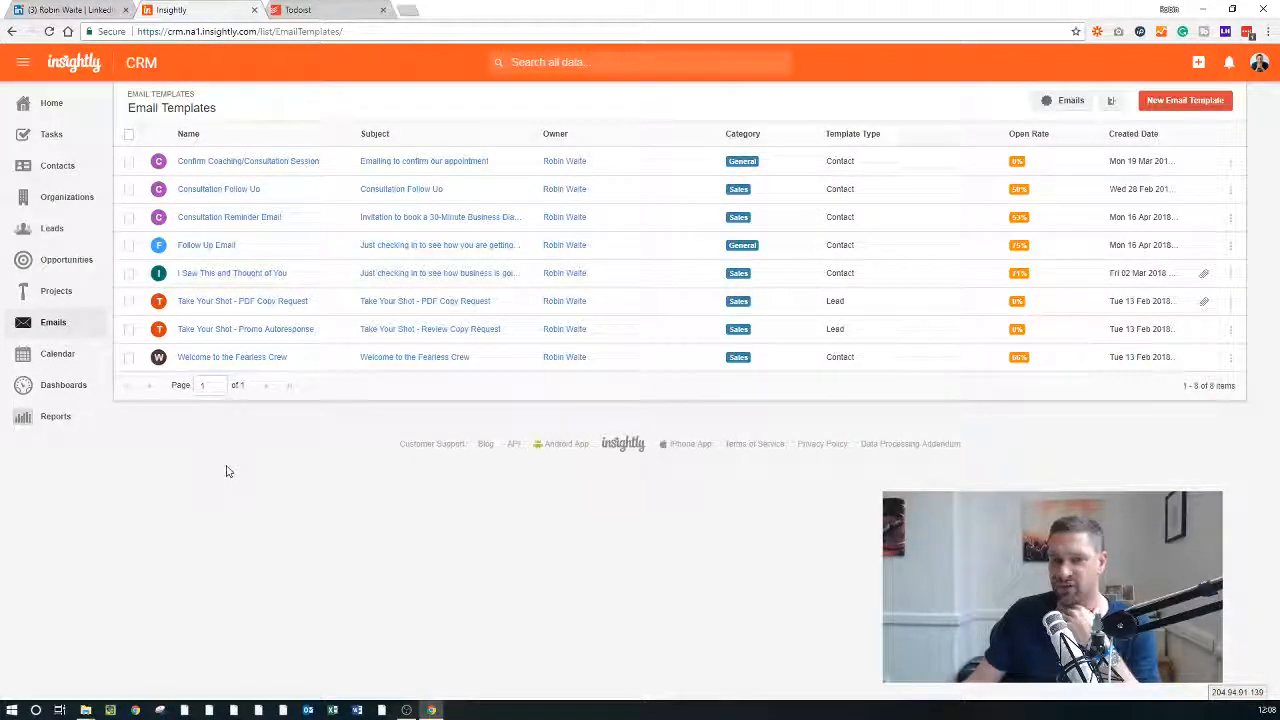
mouse_move(248, 525)
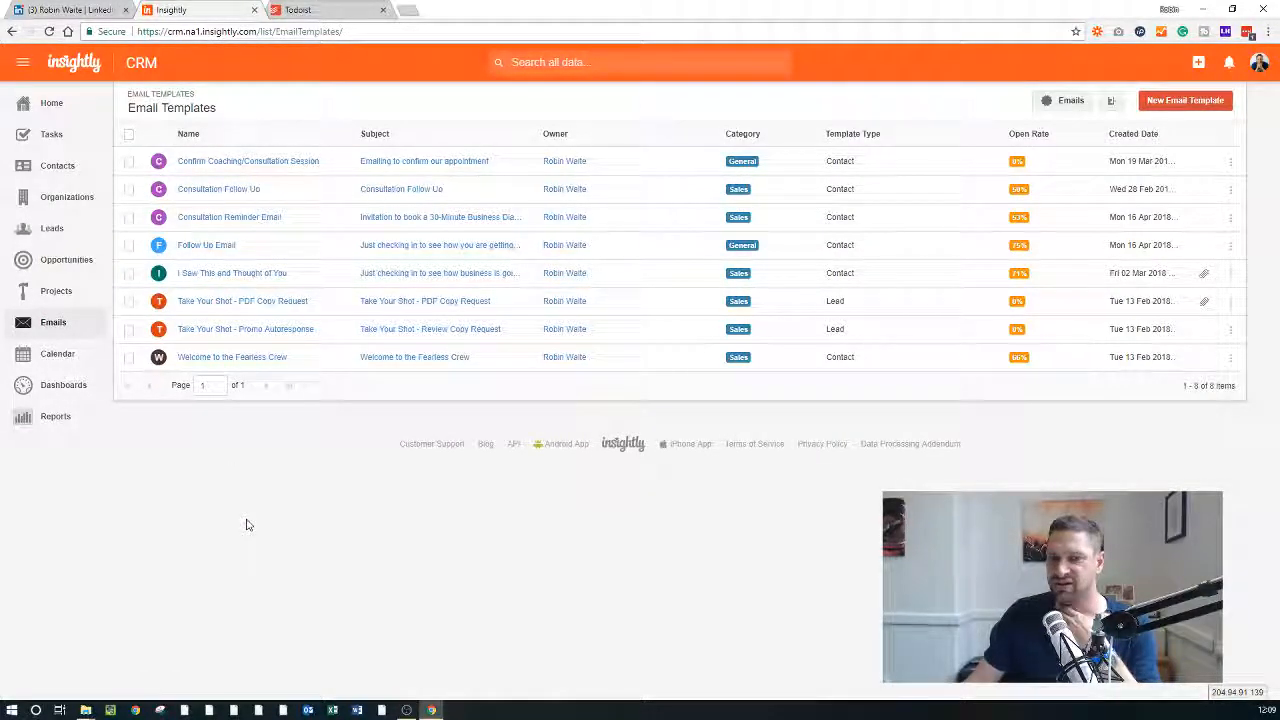
mouse_move(267, 514)
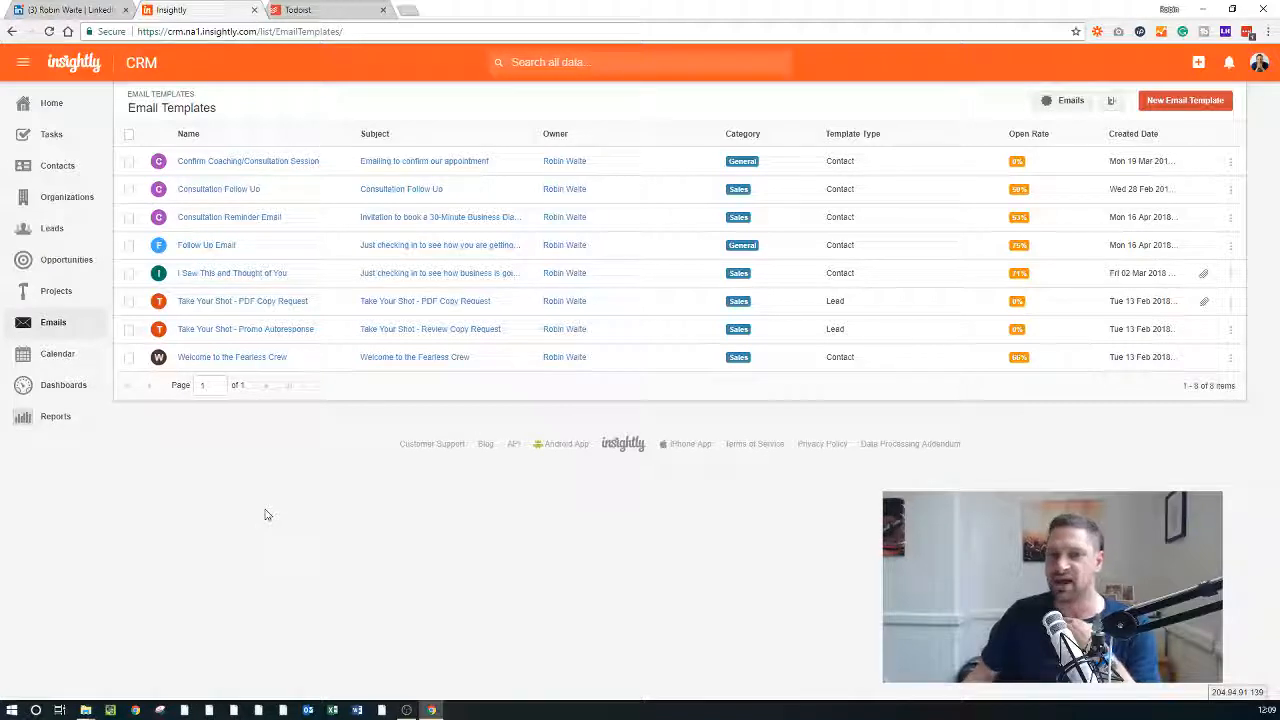